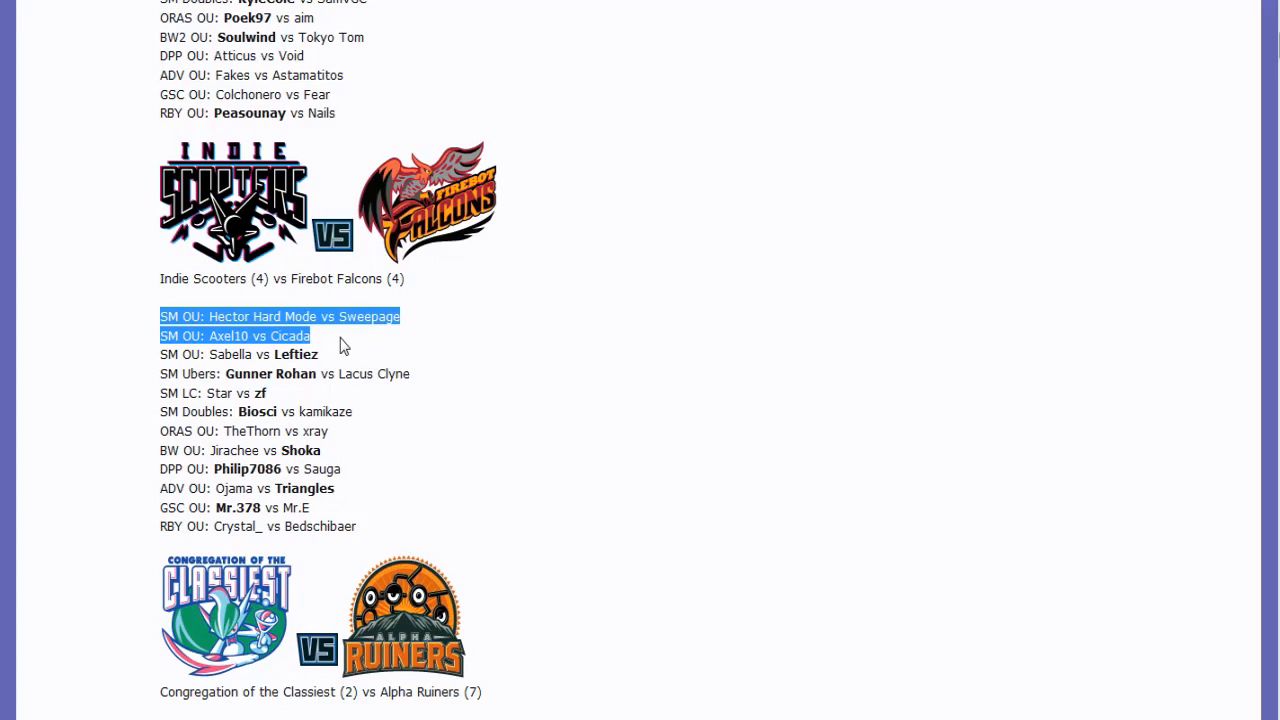
Step: Switch from the Smogon Forums SPL matchups post to the Pokémon Showdown lobby window
click(340, 344)
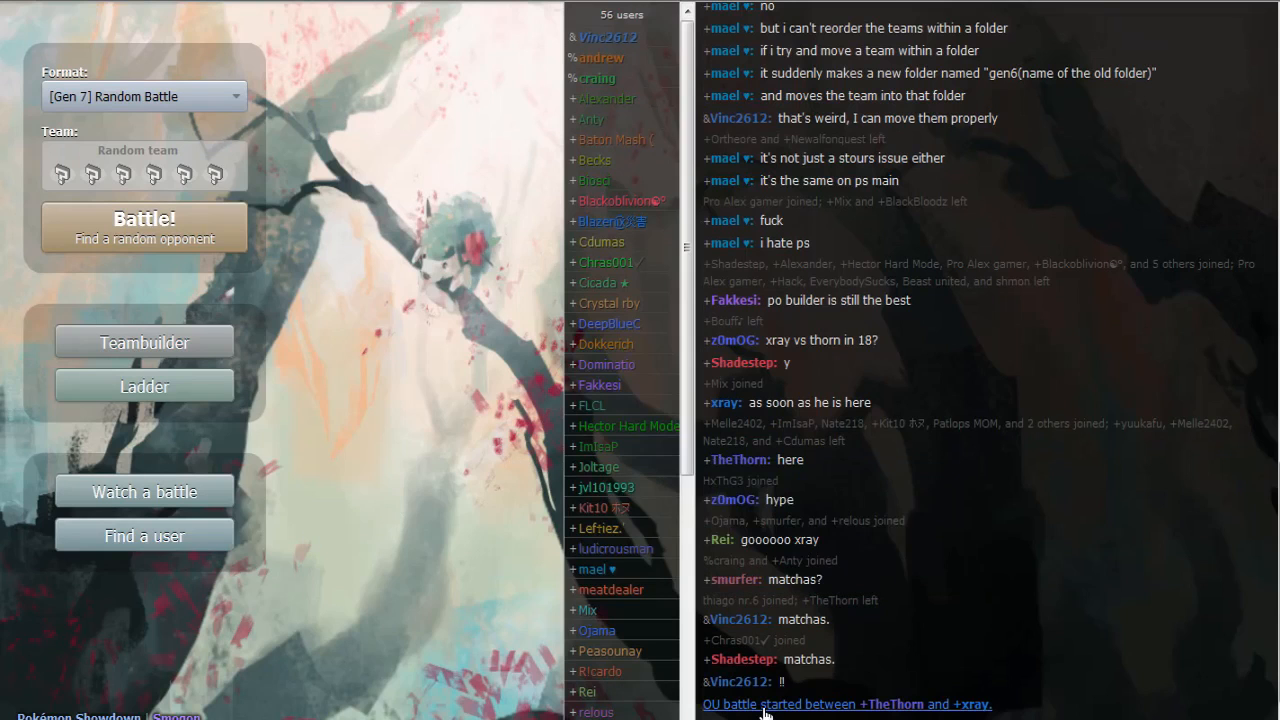
click(844, 704)
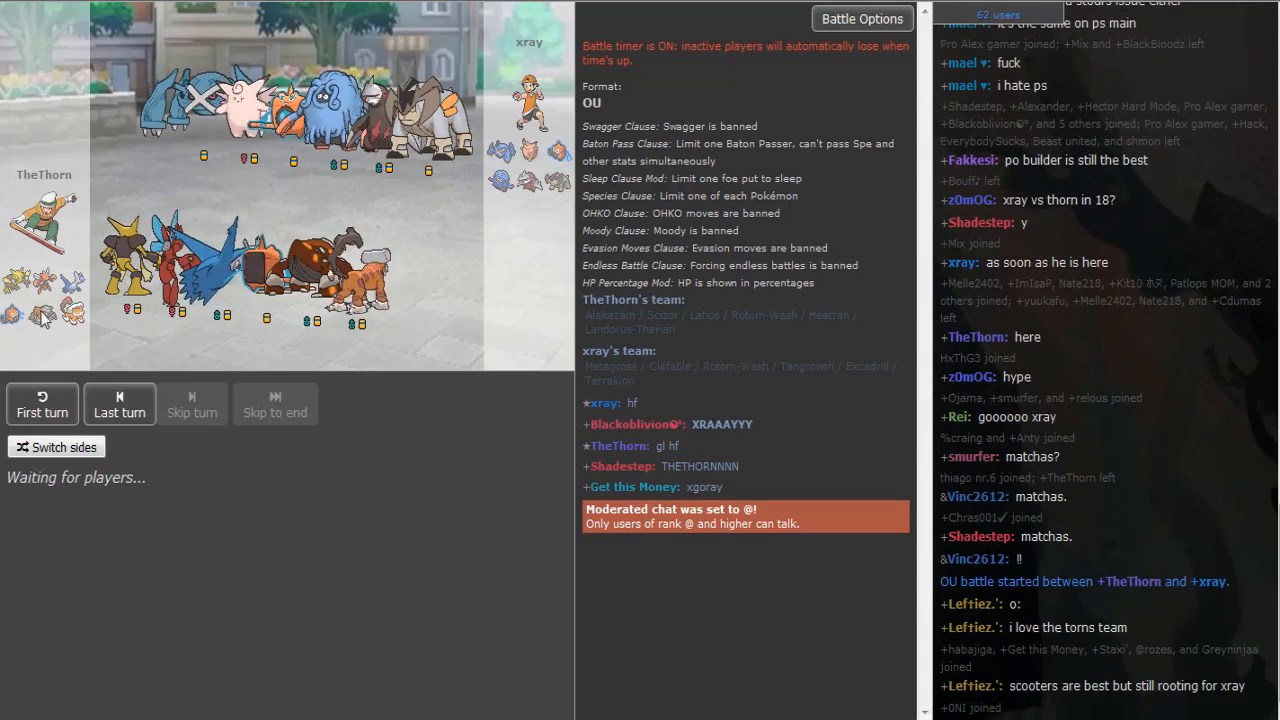
mouse_move(48, 312)
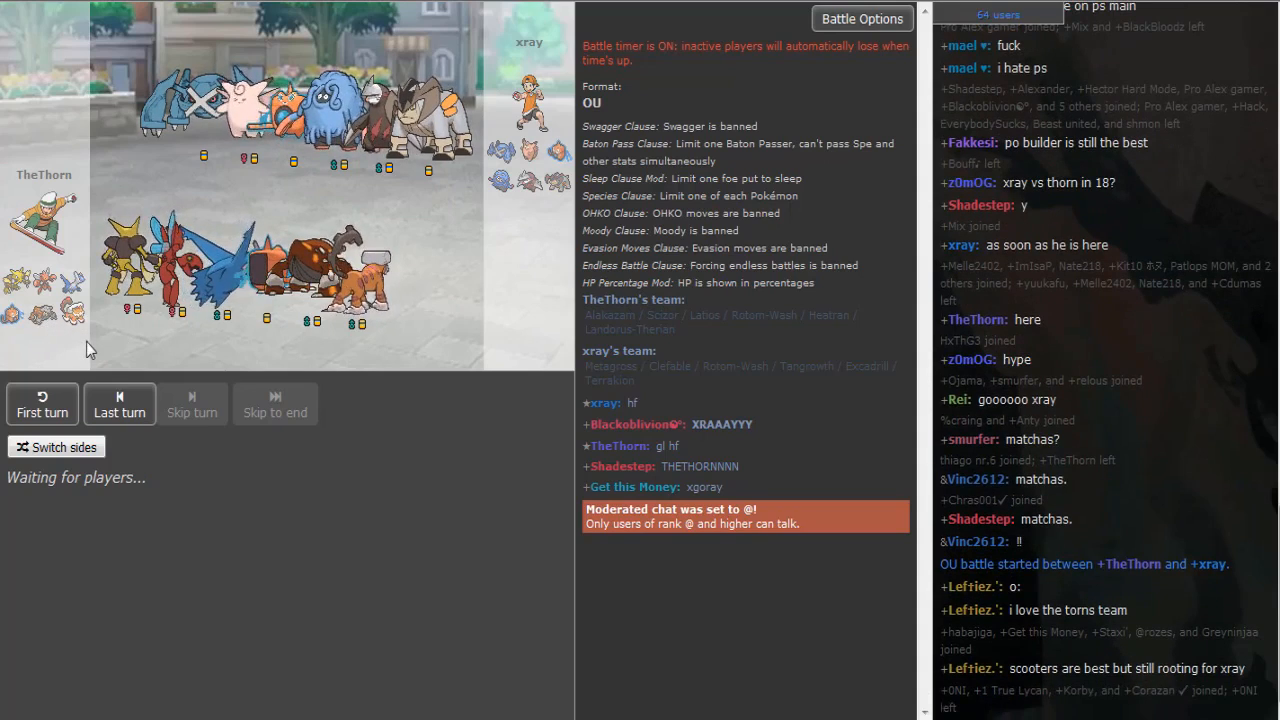
mouse_move(320, 556)
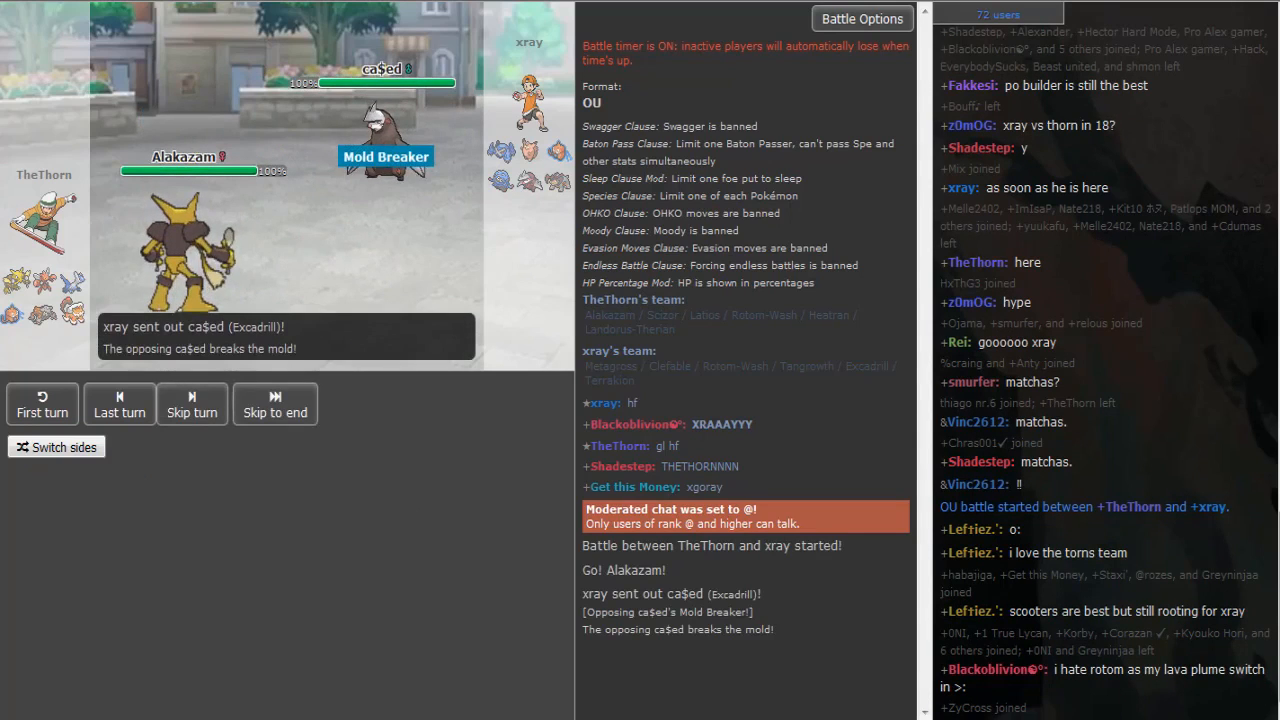
Step: Hover the opposing Pokémon icon to check its details as Turn 1 begins
click(192, 404)
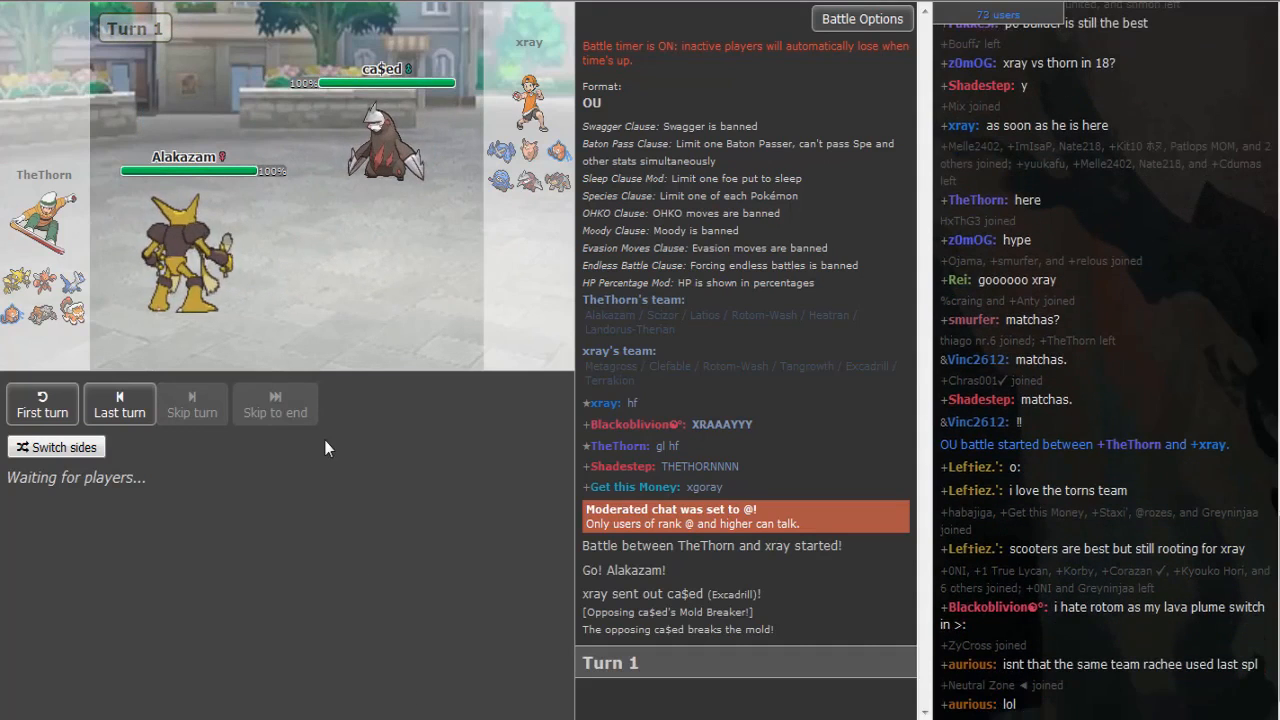
mouse_move(388, 180)
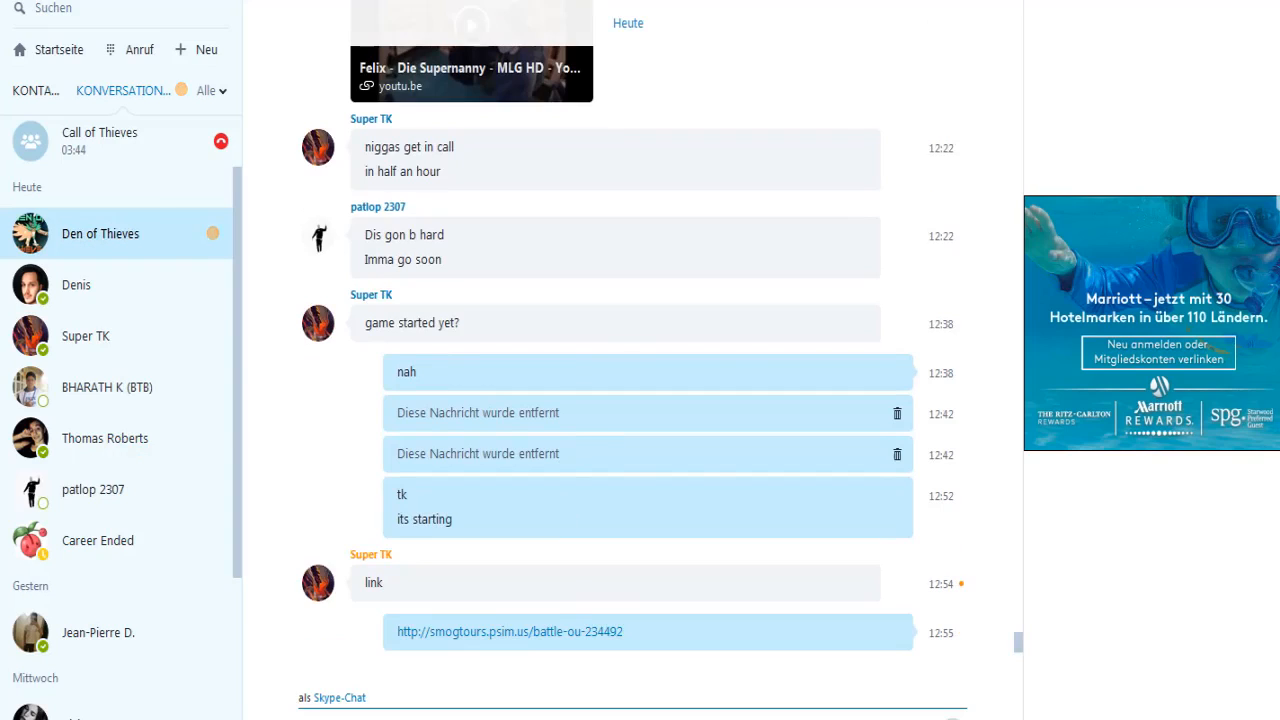
Step: Return from the Skype group chat to the Showdown battle now at Turn 2
click(508, 632)
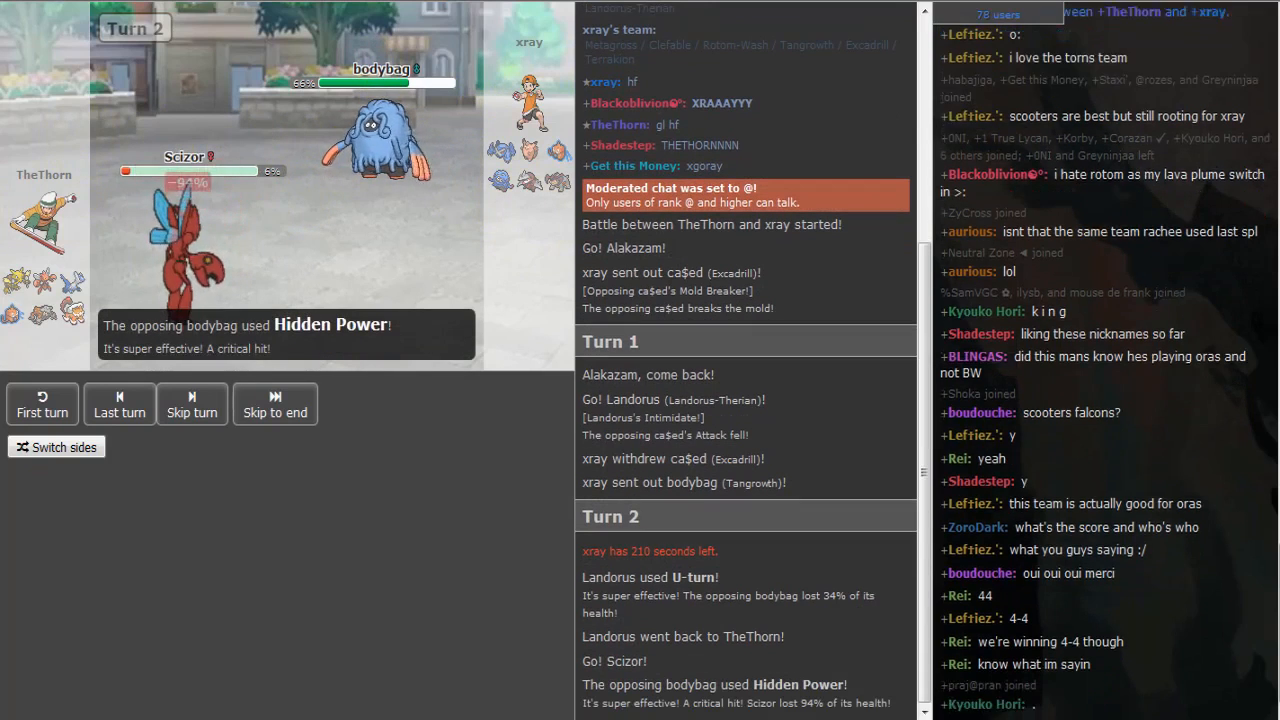
Step: Check the opposing Tangrowth's stats and follow the log through Turns 2 and 3
click(192, 404)
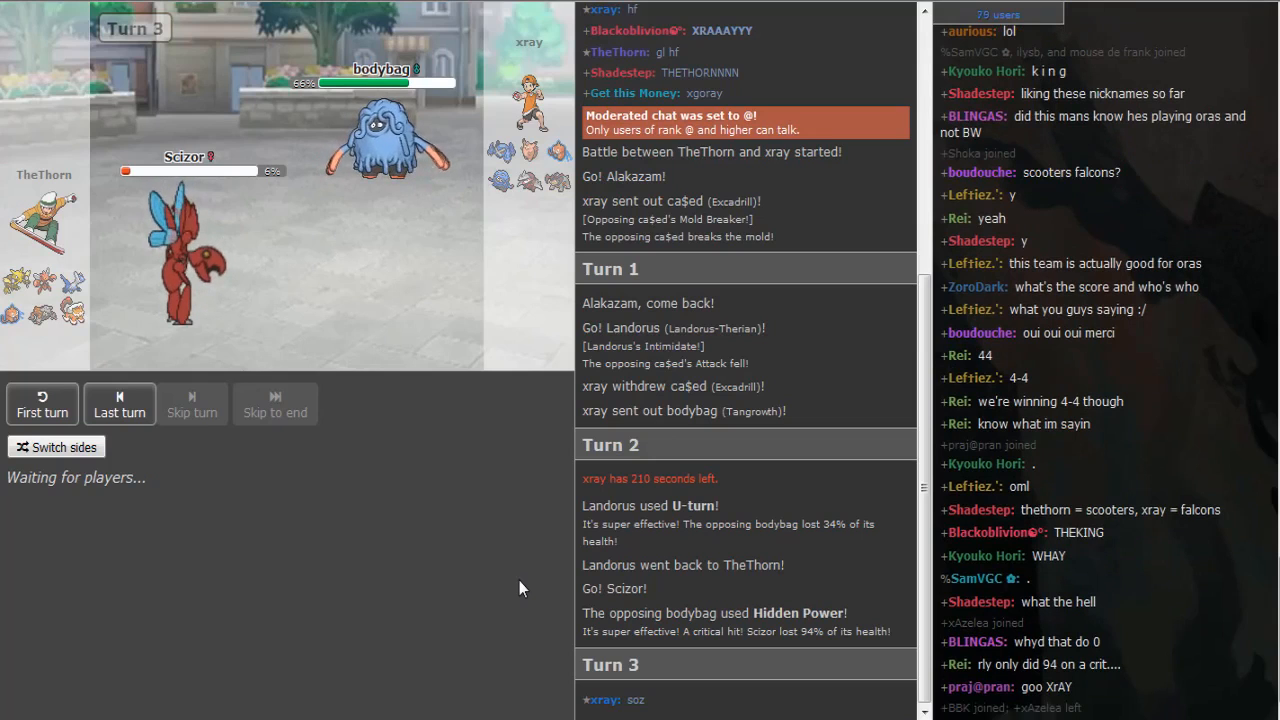
mouse_move(404, 396)
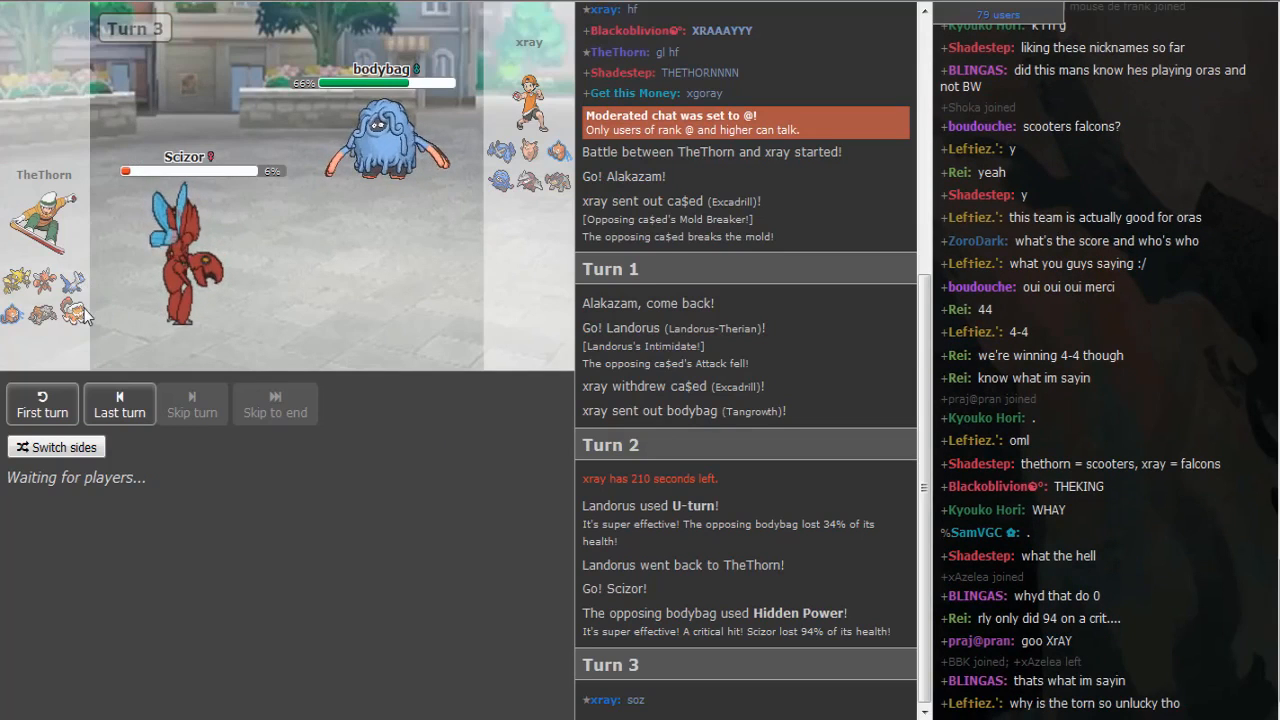
mouse_move(36, 324)
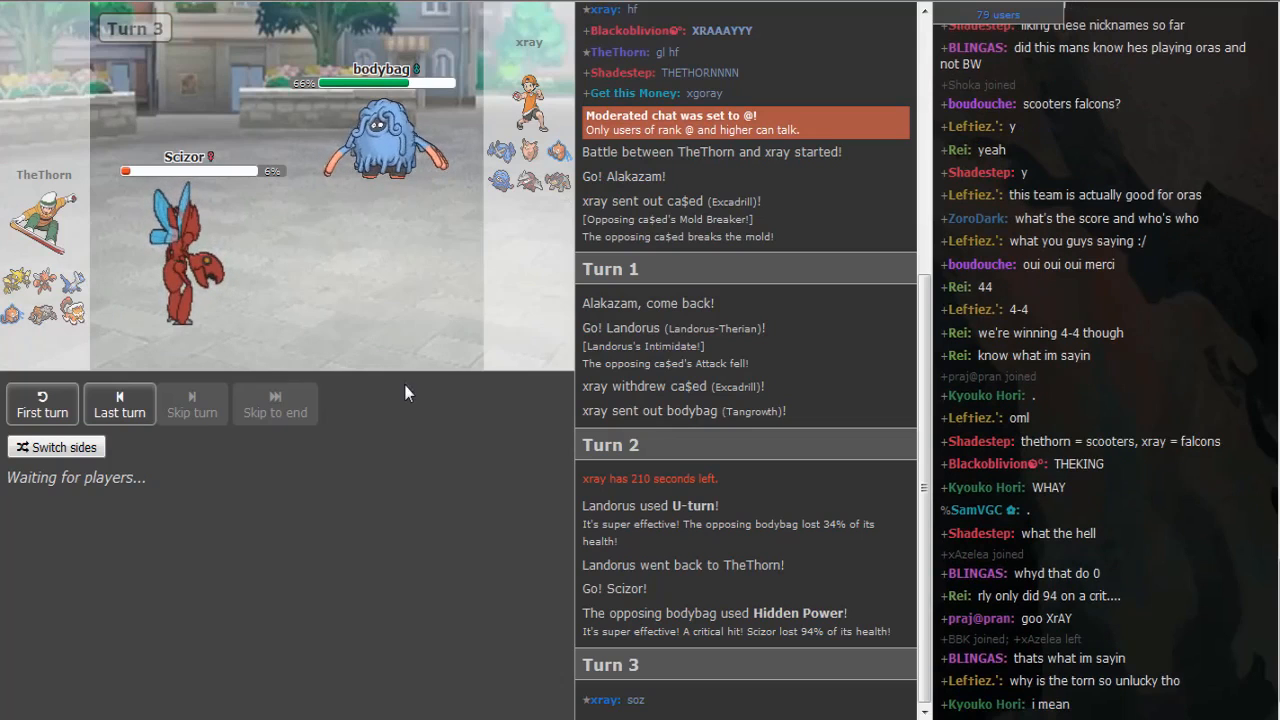
mouse_move(72, 312)
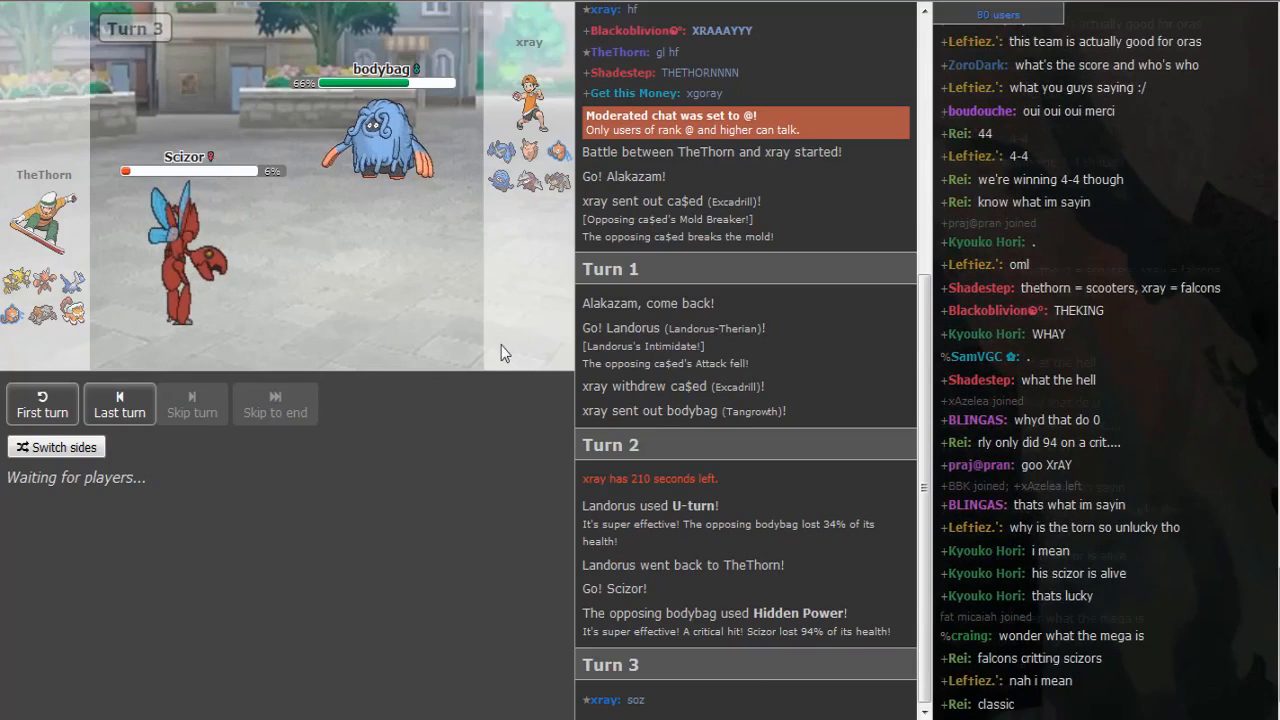
mouse_move(410, 150)
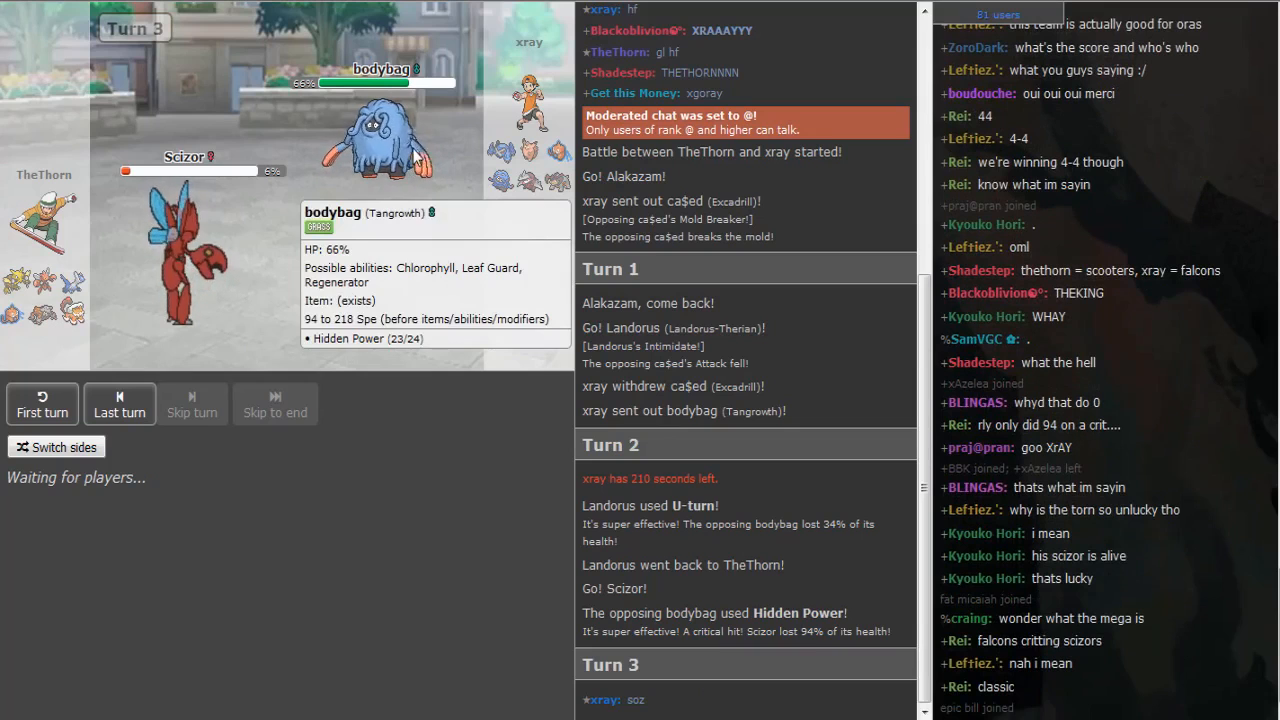
scroll(down, 3)
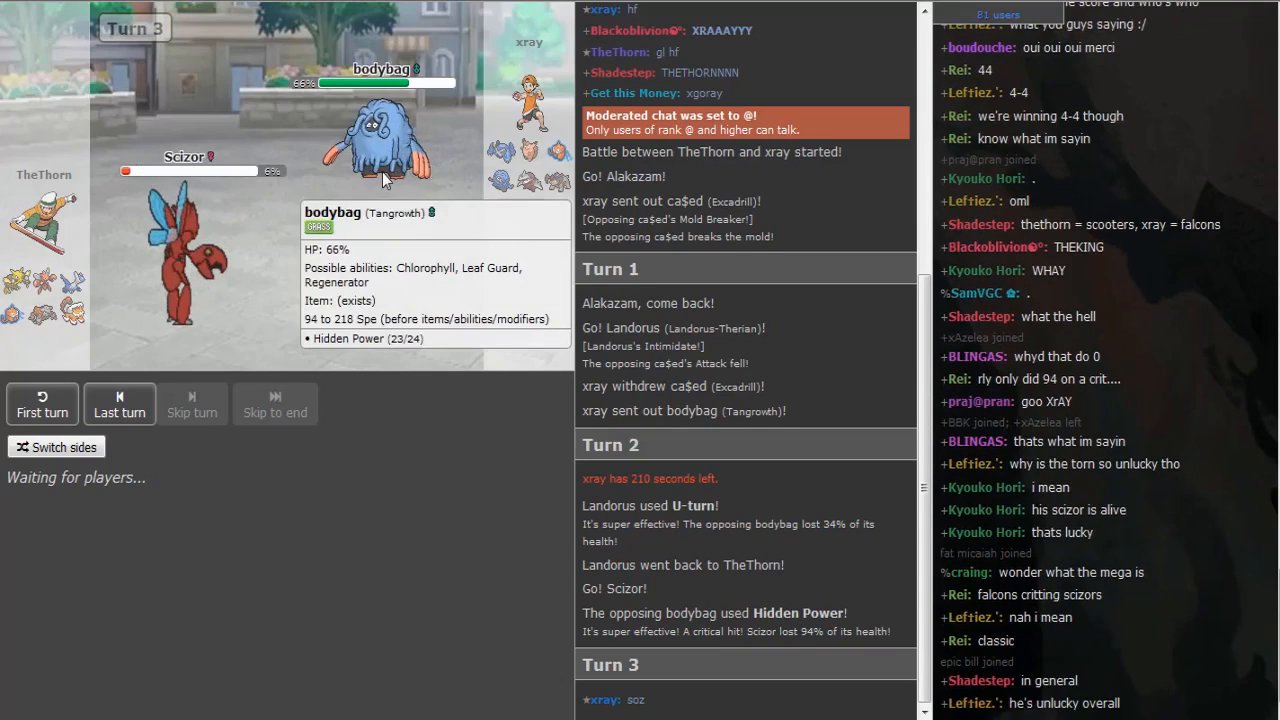
mouse_move(556, 164)
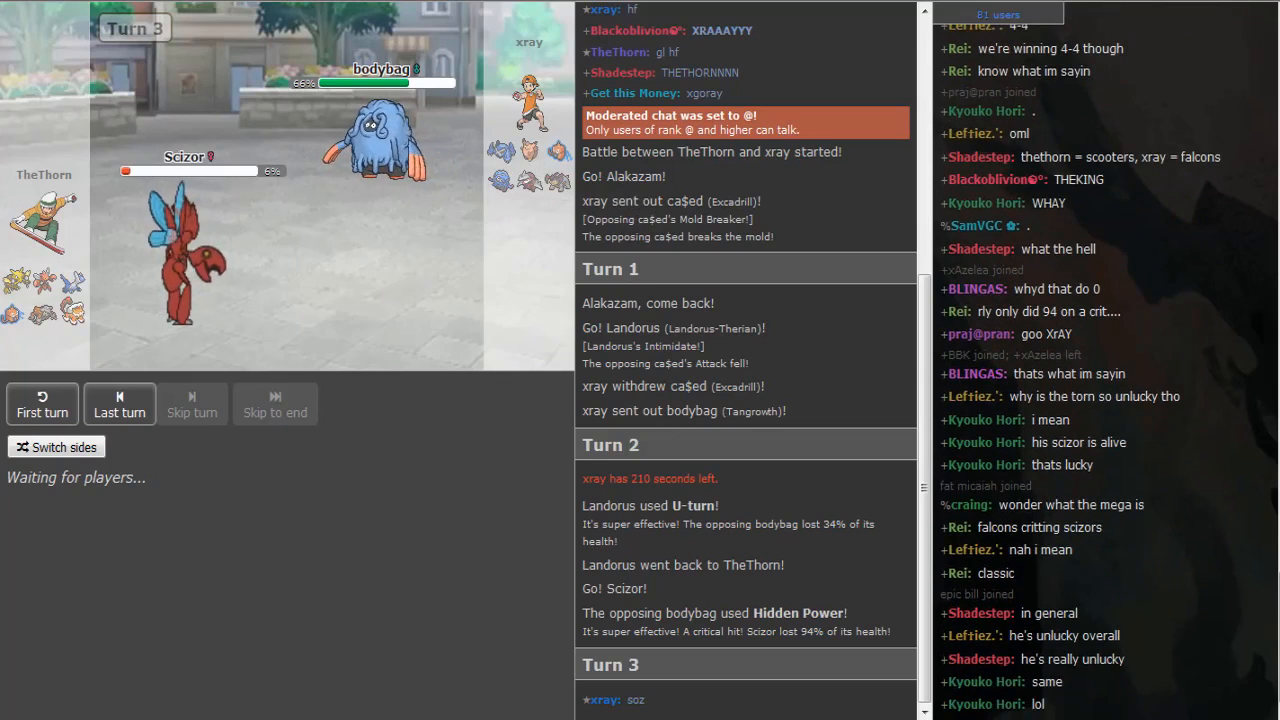
scroll(down, 3)
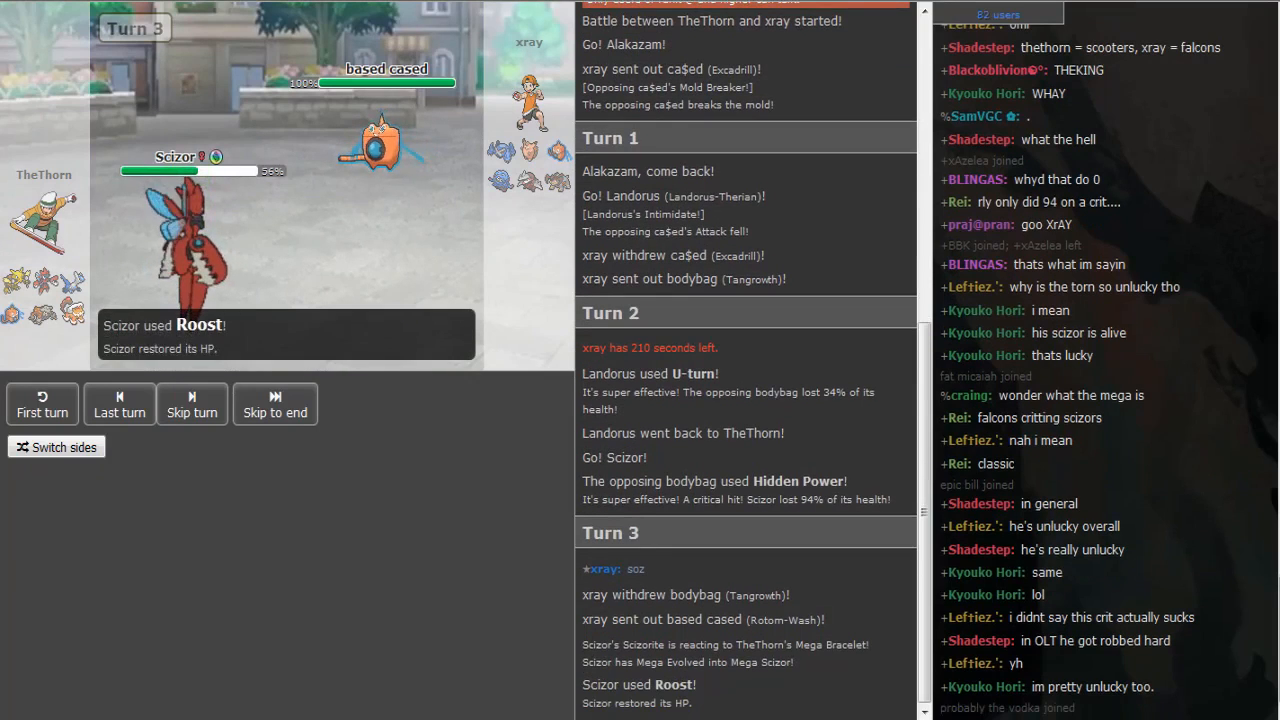
Step: Inspect the opposing Pokémon's details while Turns 4 to 7 play out
click(192, 404)
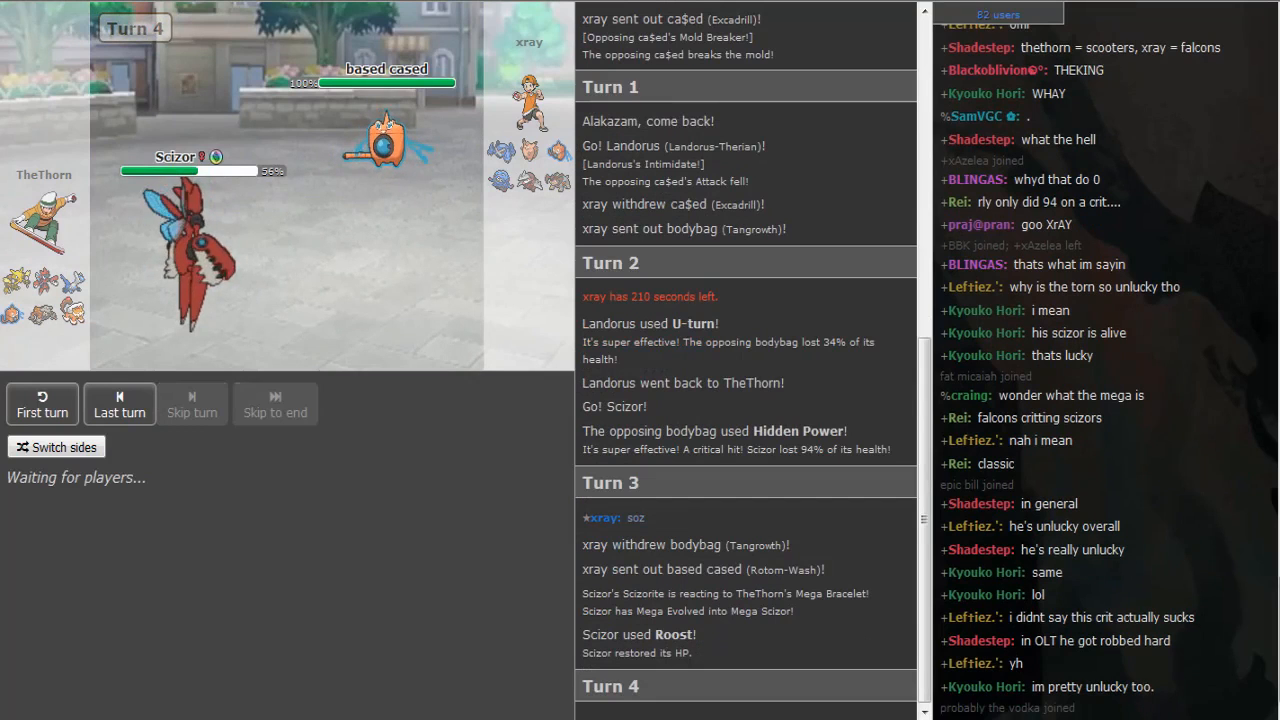
click(192, 404)
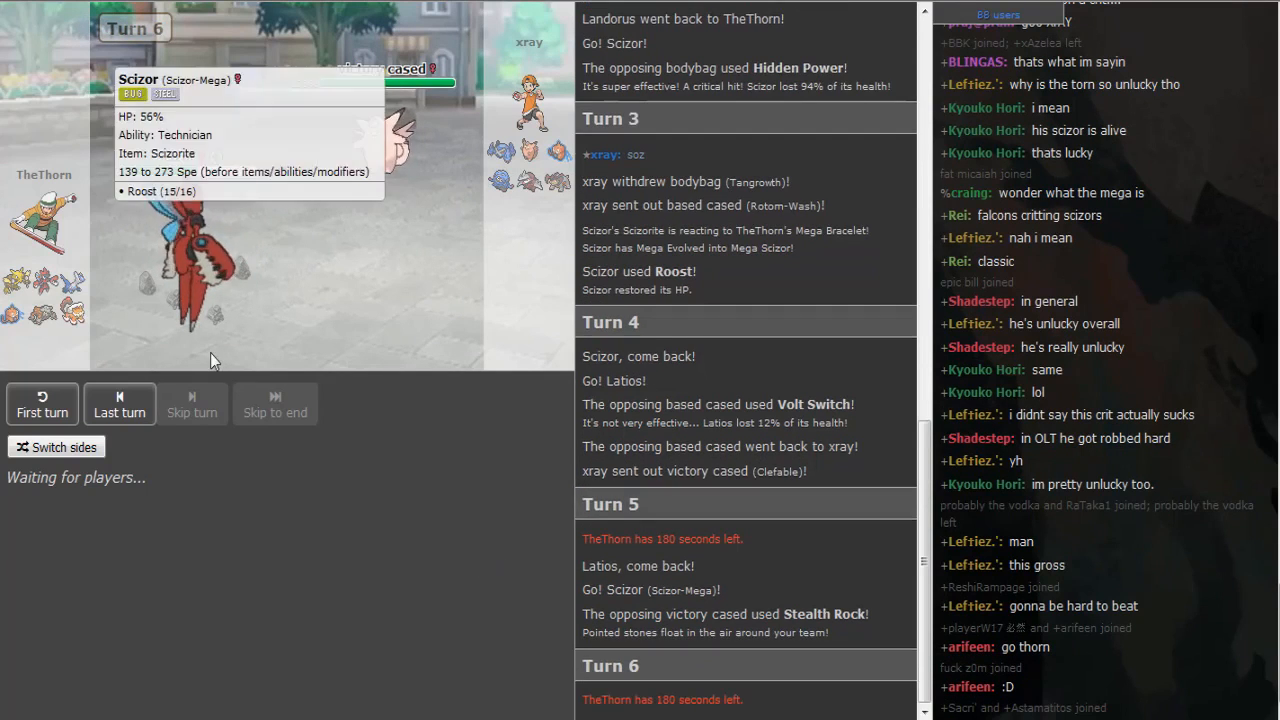
mouse_move(50, 318)
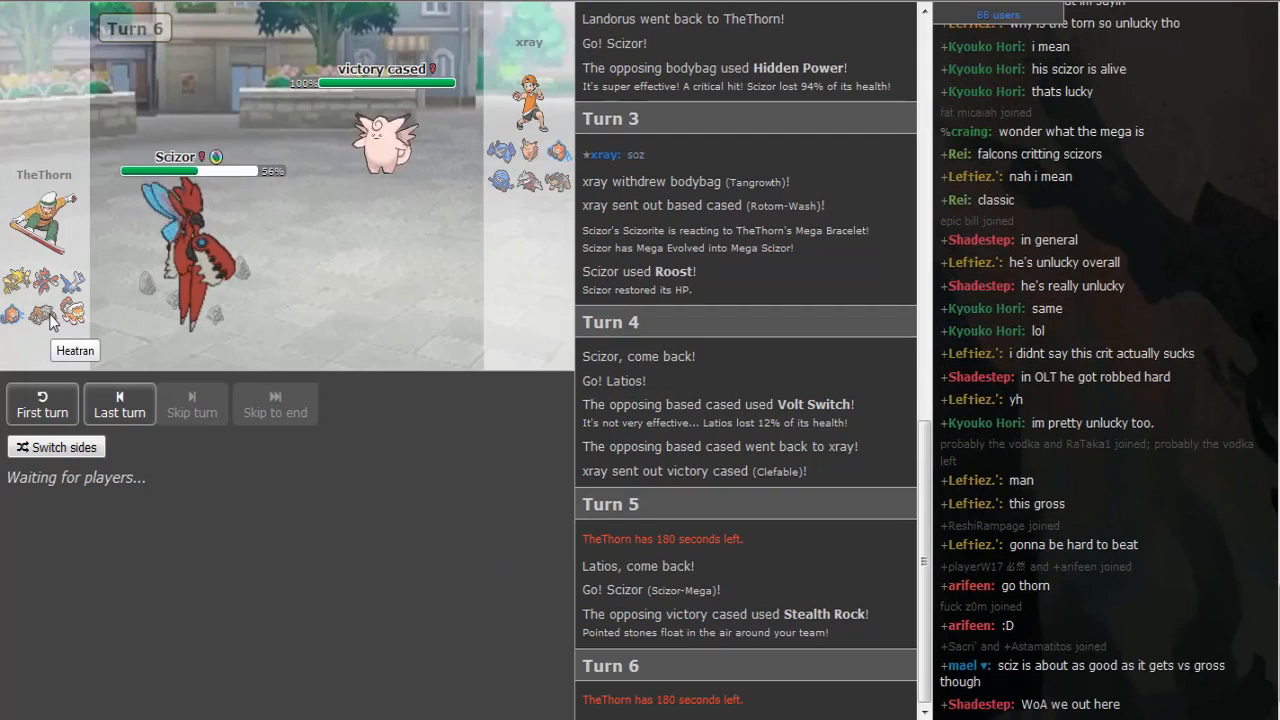
mouse_move(480, 144)
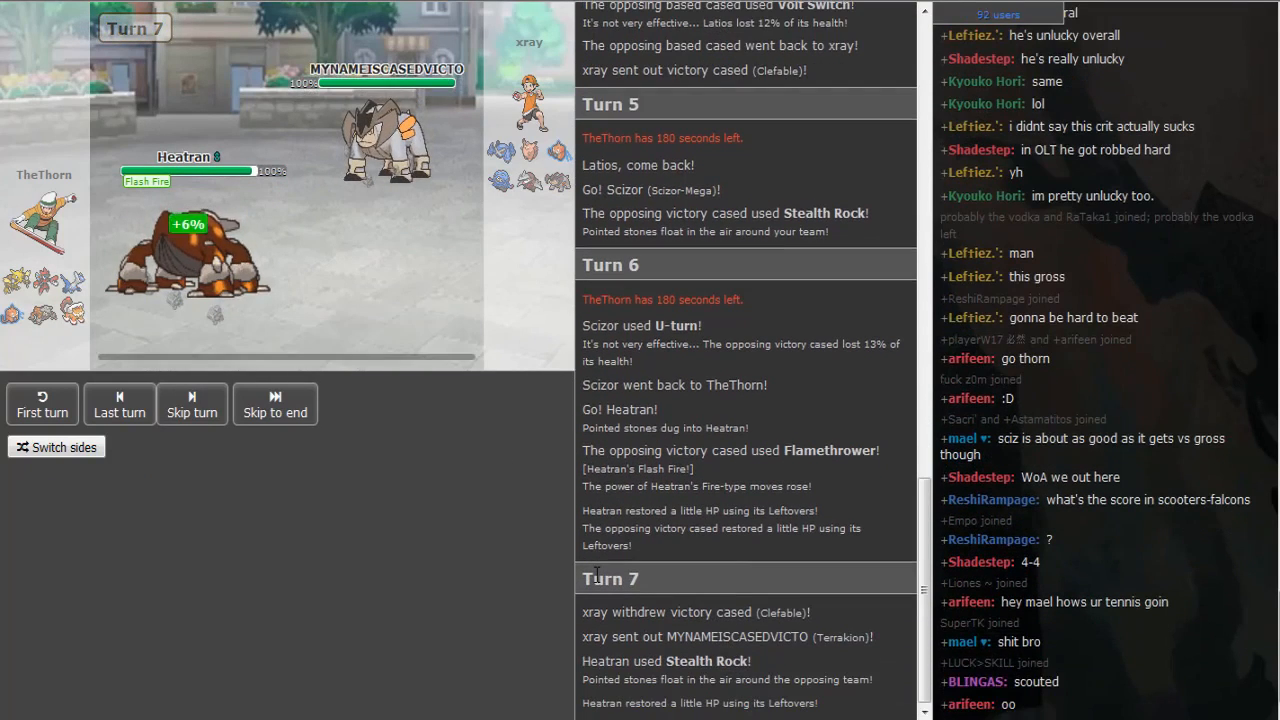
Step: Check the details of both teams' Pokémon icons as the battle advances toward Turn 13
click(192, 404)
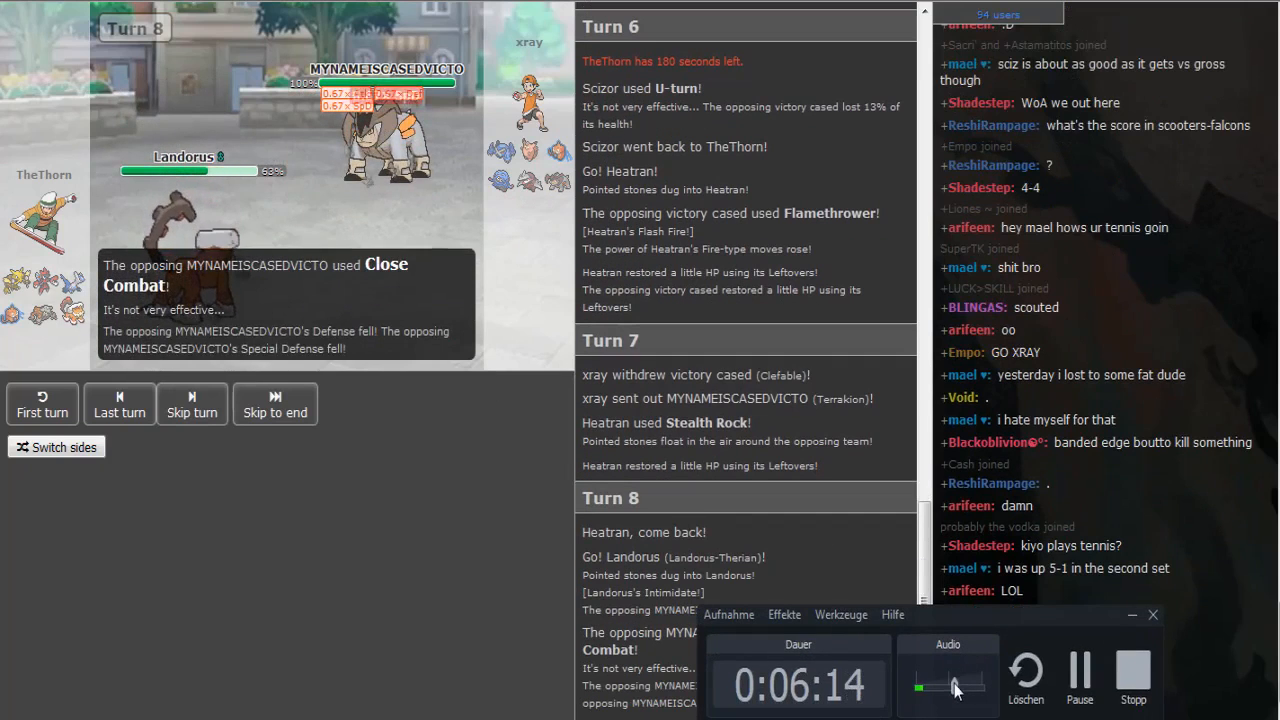
click(118, 404)
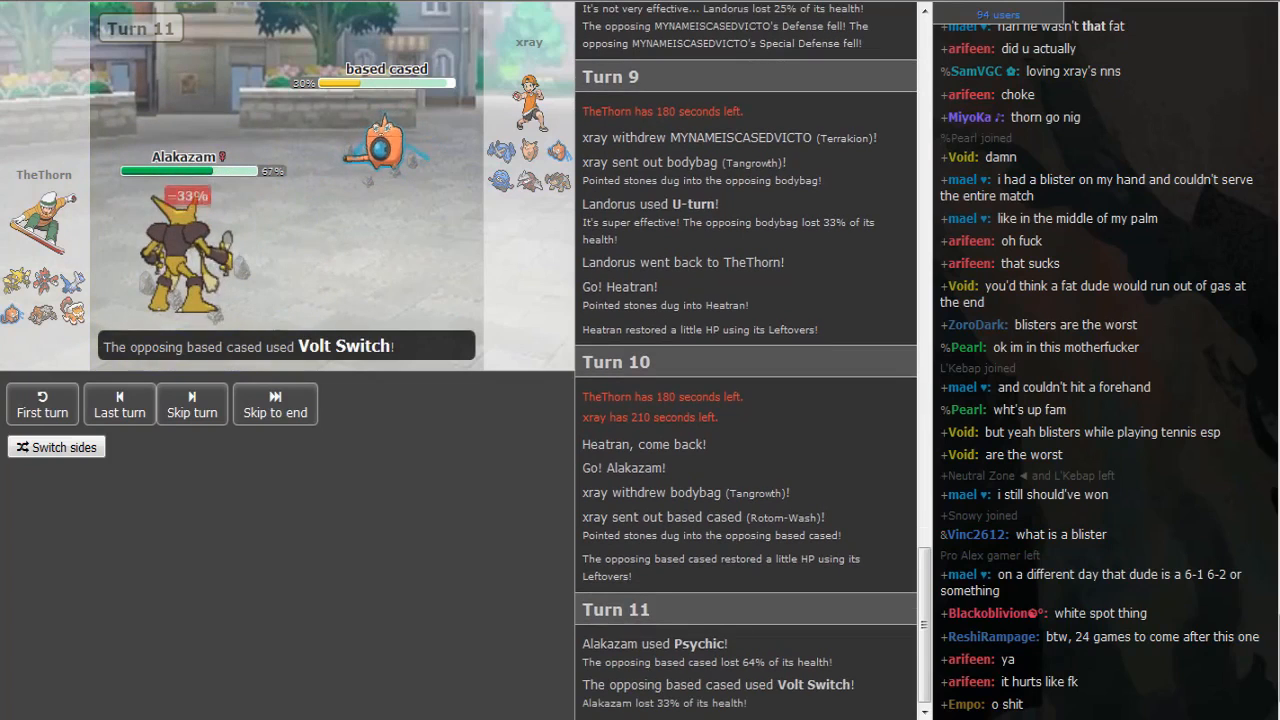
click(192, 404)
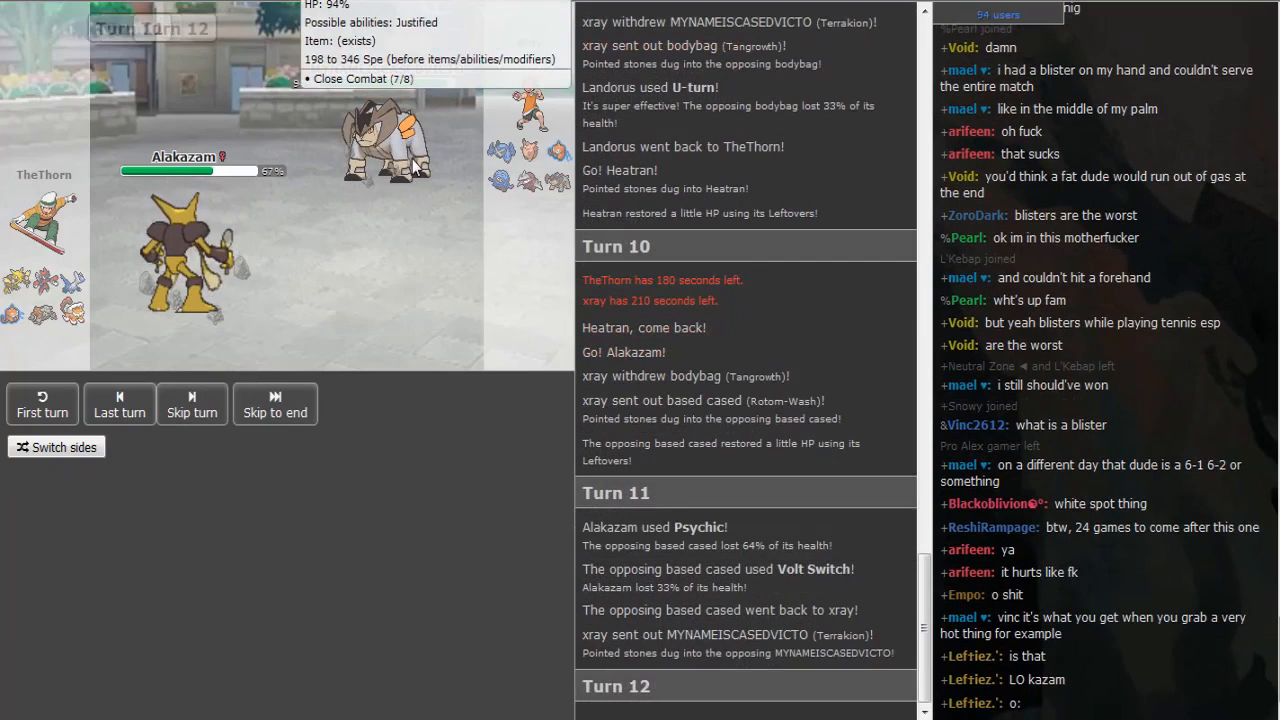
click(120, 404)
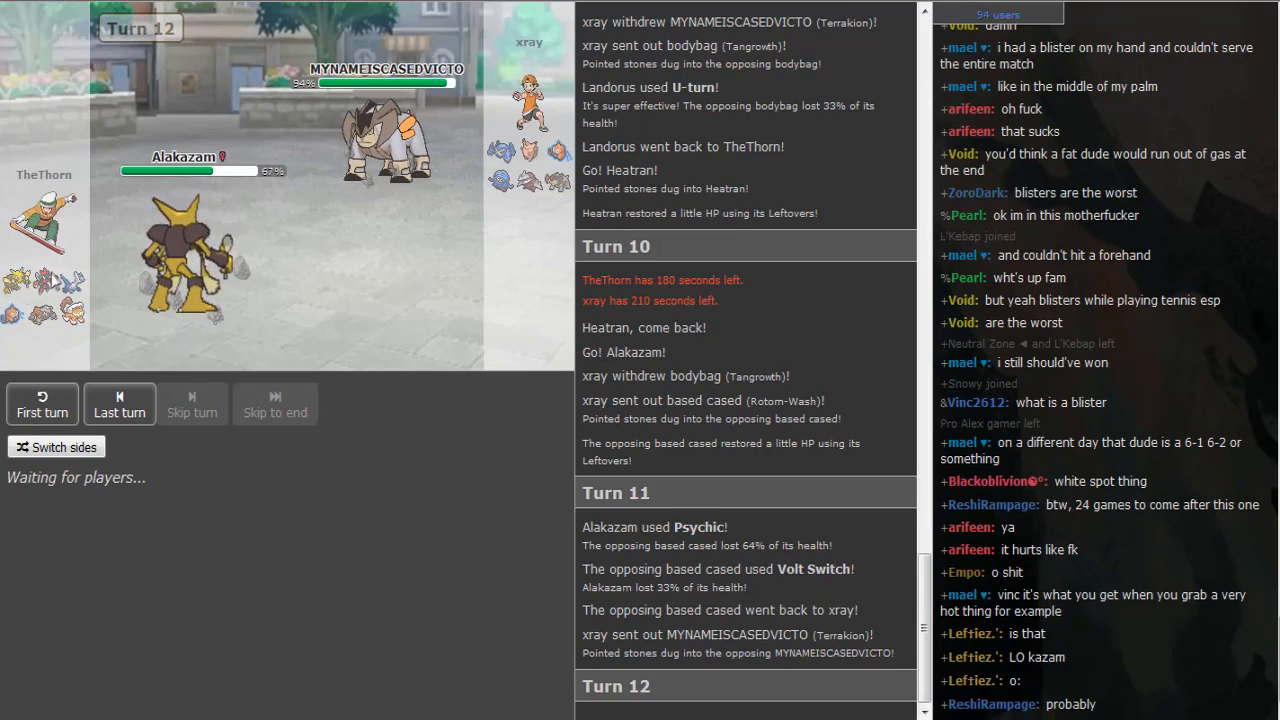
mouse_move(72, 316)
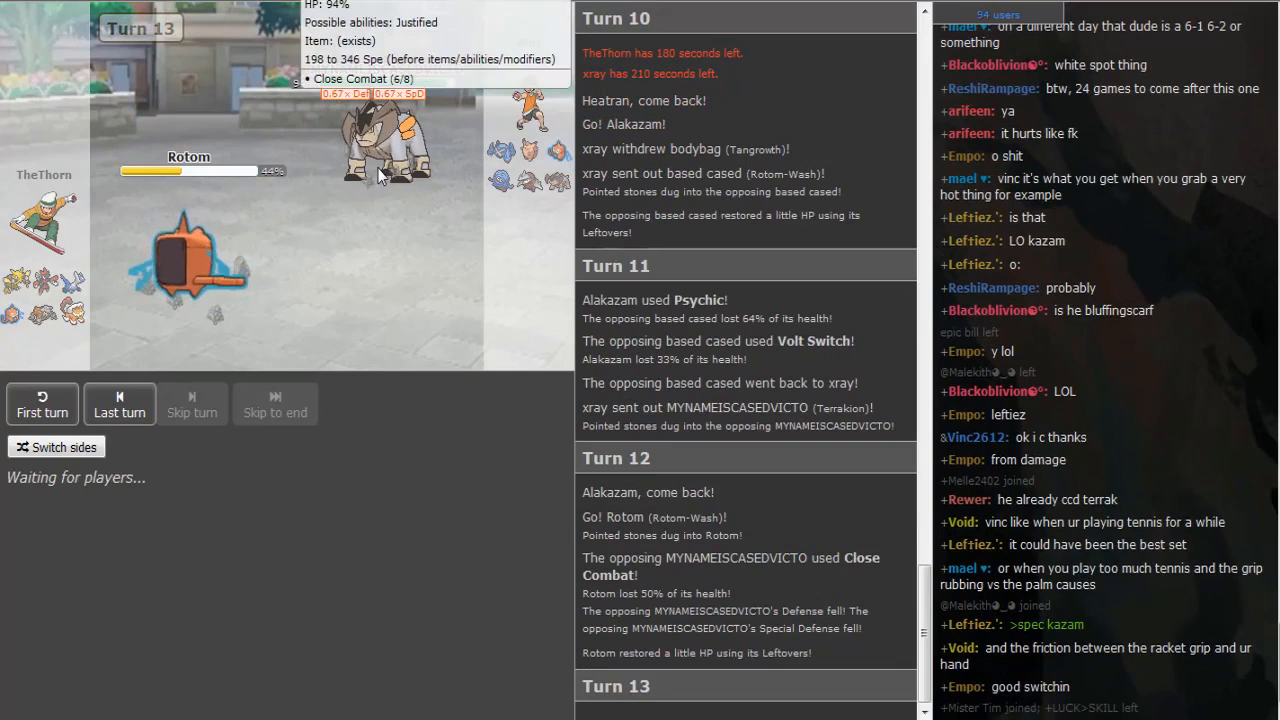
mouse_move(380, 250)
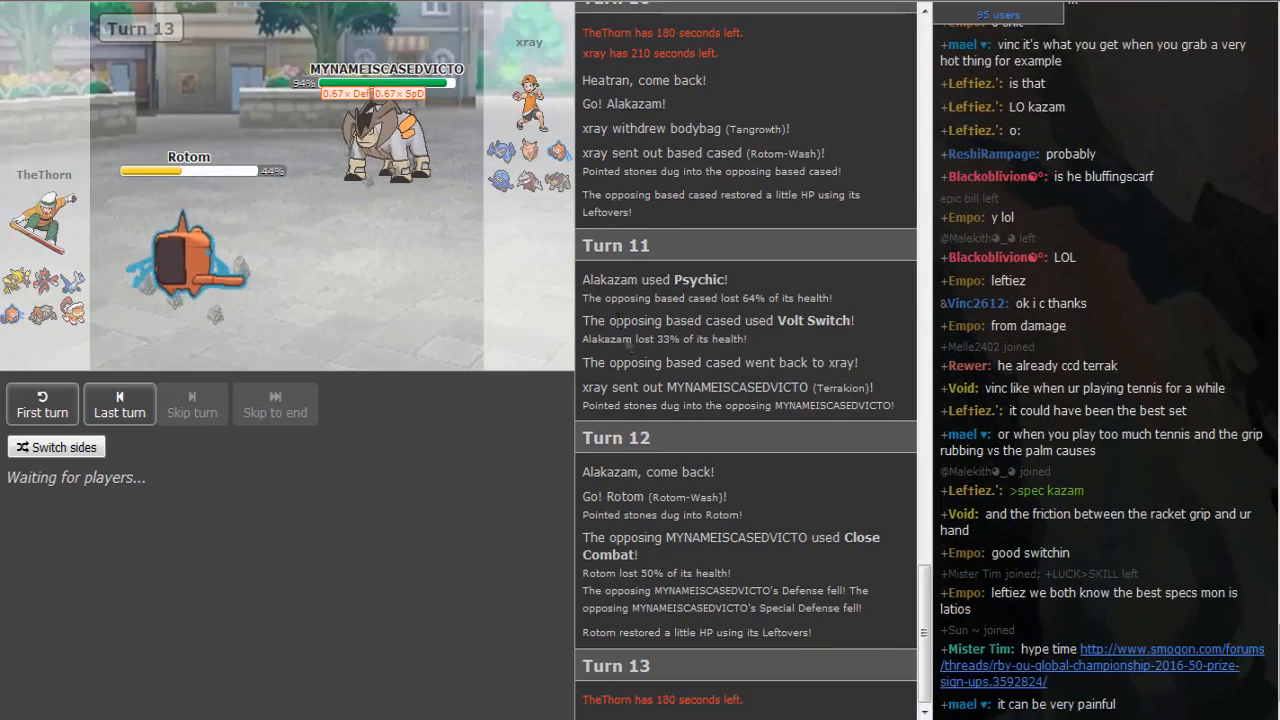
mouse_move(558, 152)
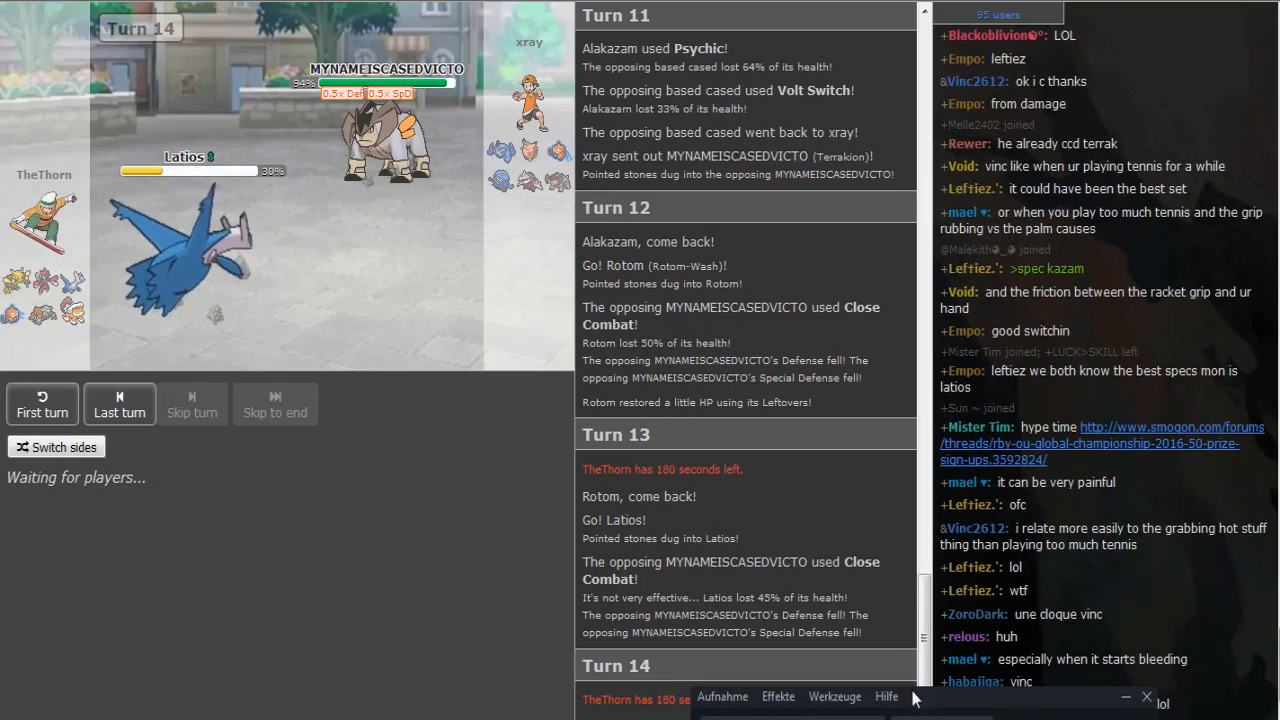
mouse_move(948, 708)
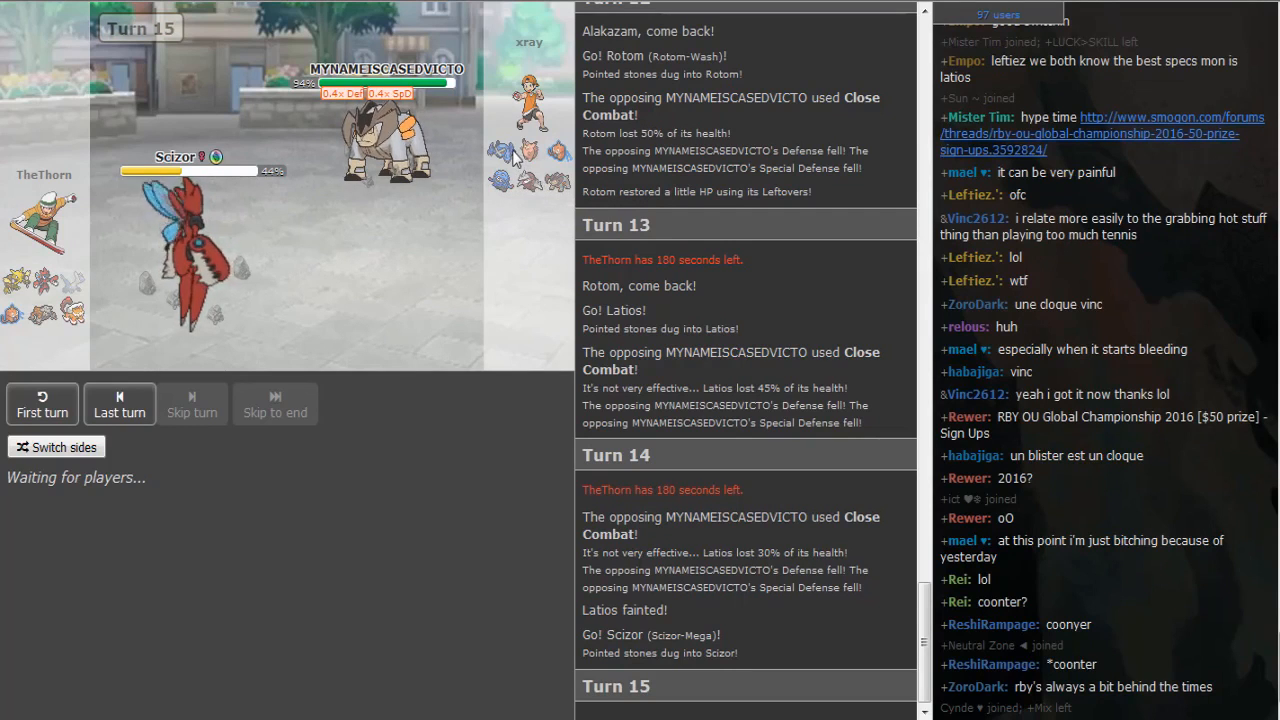
mouse_move(540, 184)
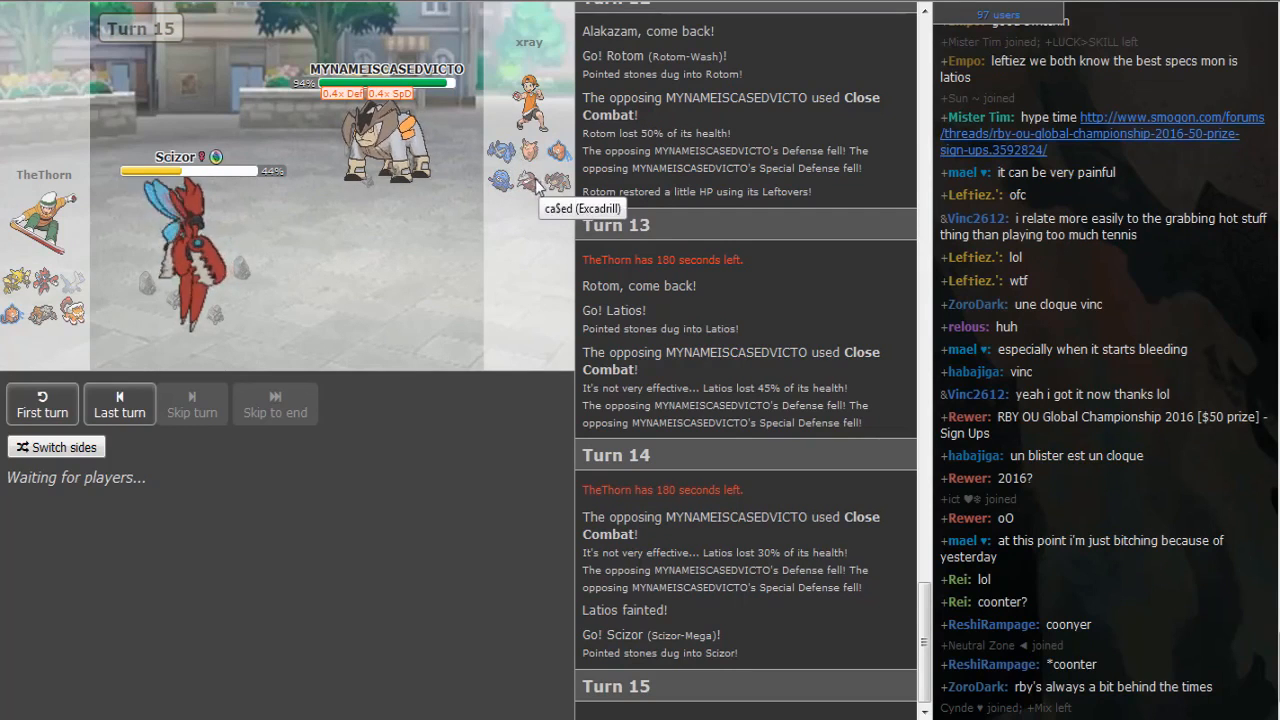
mouse_move(504, 182)
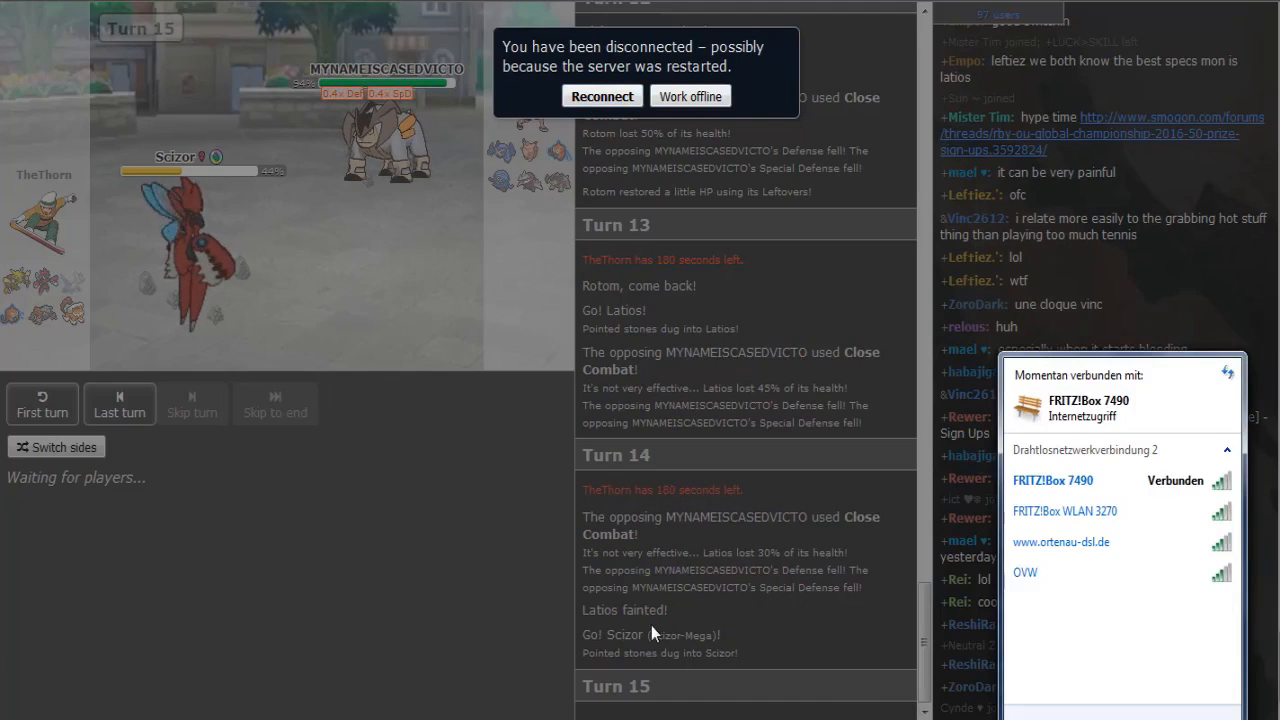
mouse_move(520, 616)
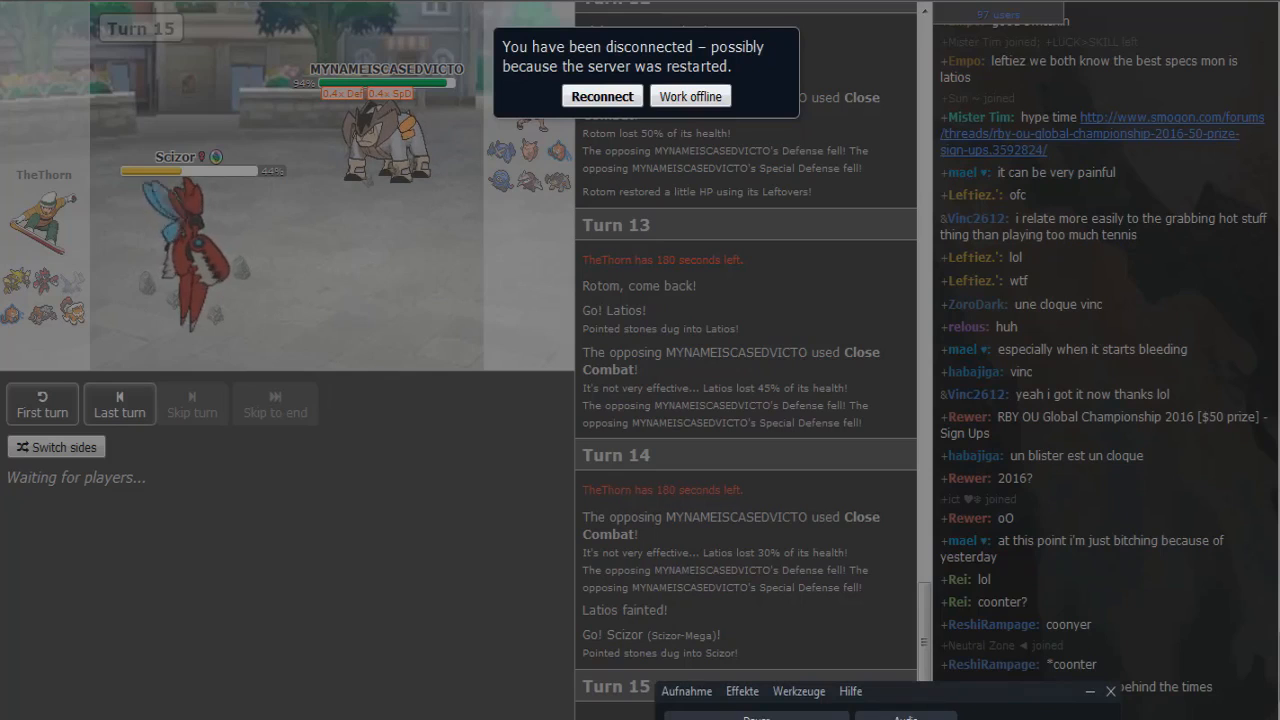
Step: Reconnect to the battle server after the disconnection and close the Skype window
click(600, 96)
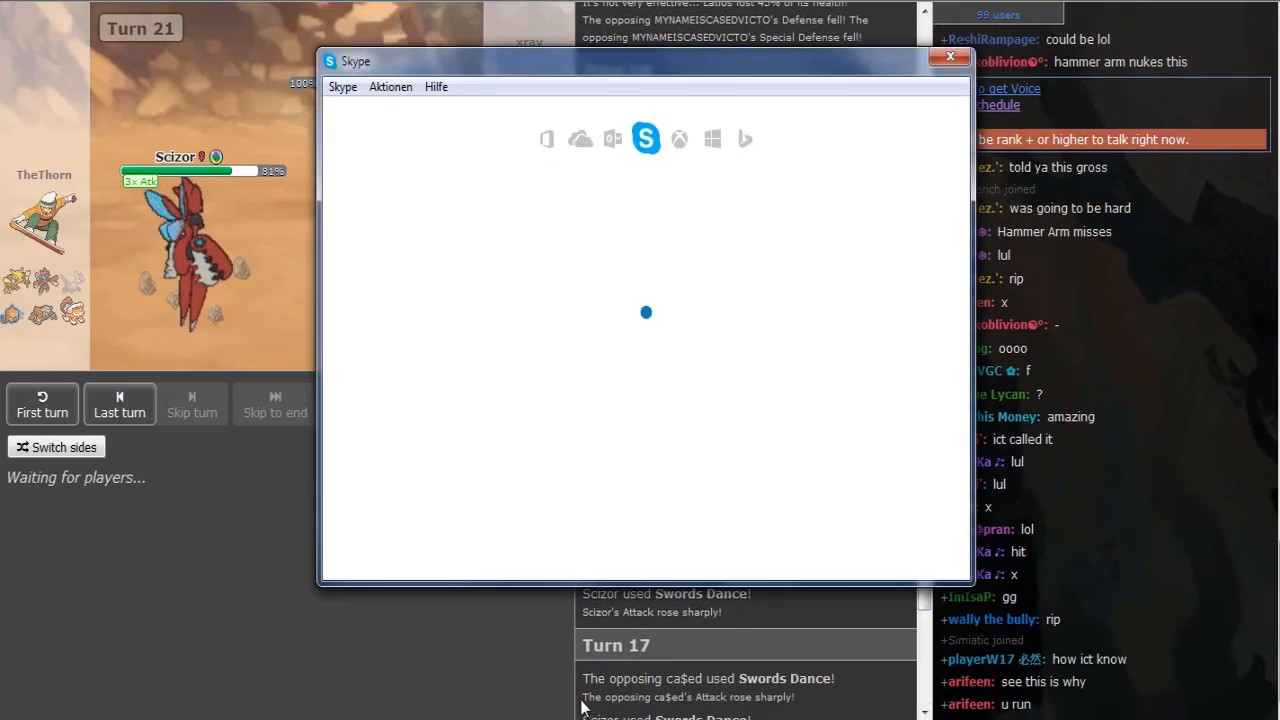
click(948, 56)
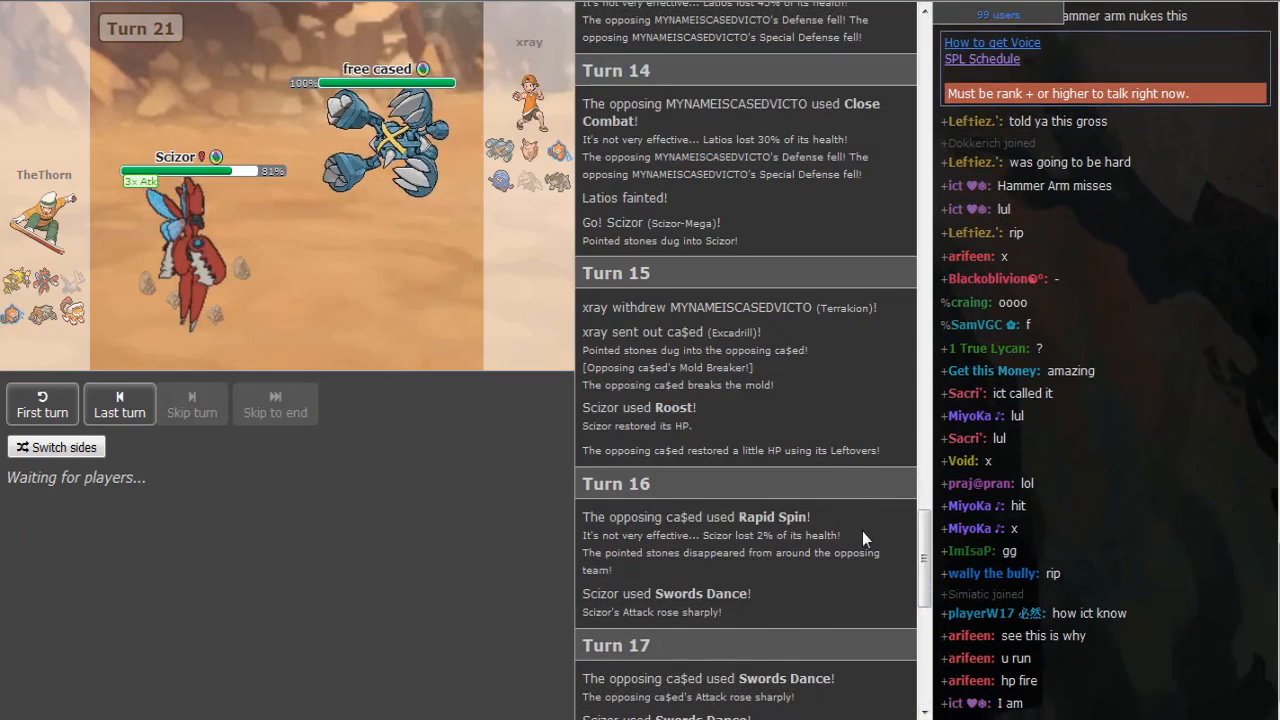
Step: Scroll the battle log down to Turns 18–21 to see Excadrill's KO and Metagross Mega Evolving
scroll(down, 3)
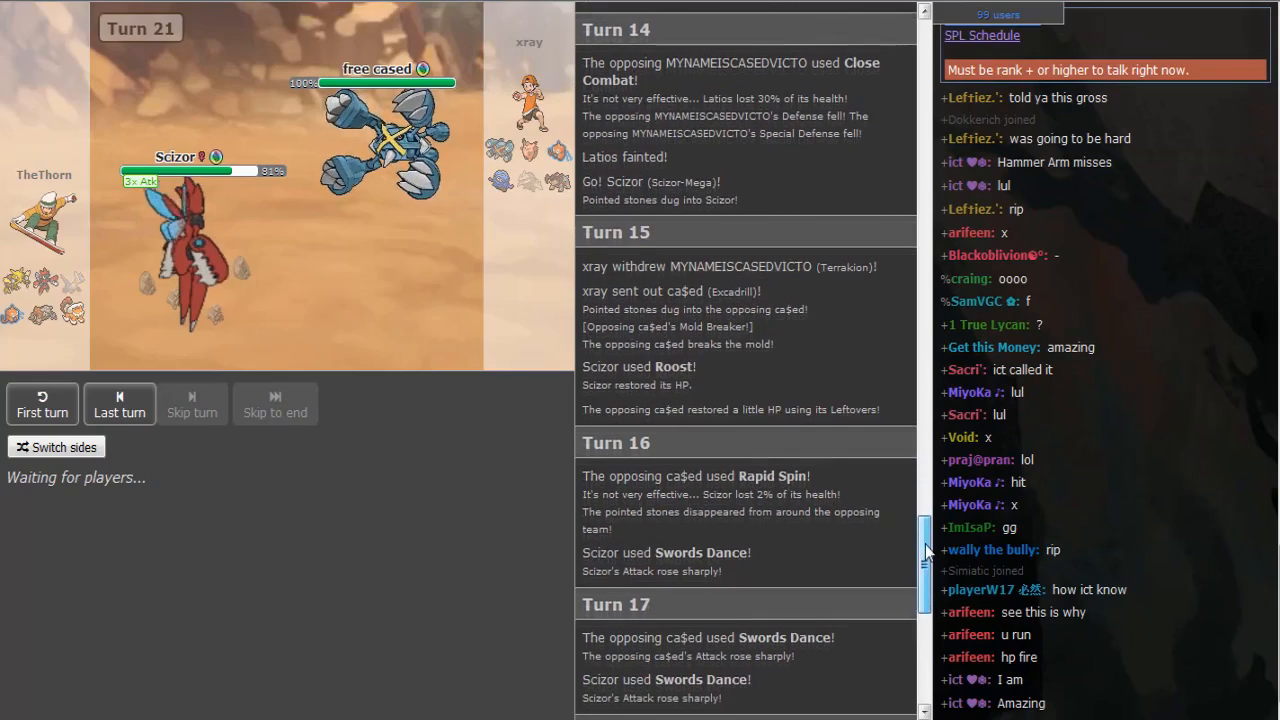
scroll(down, 3)
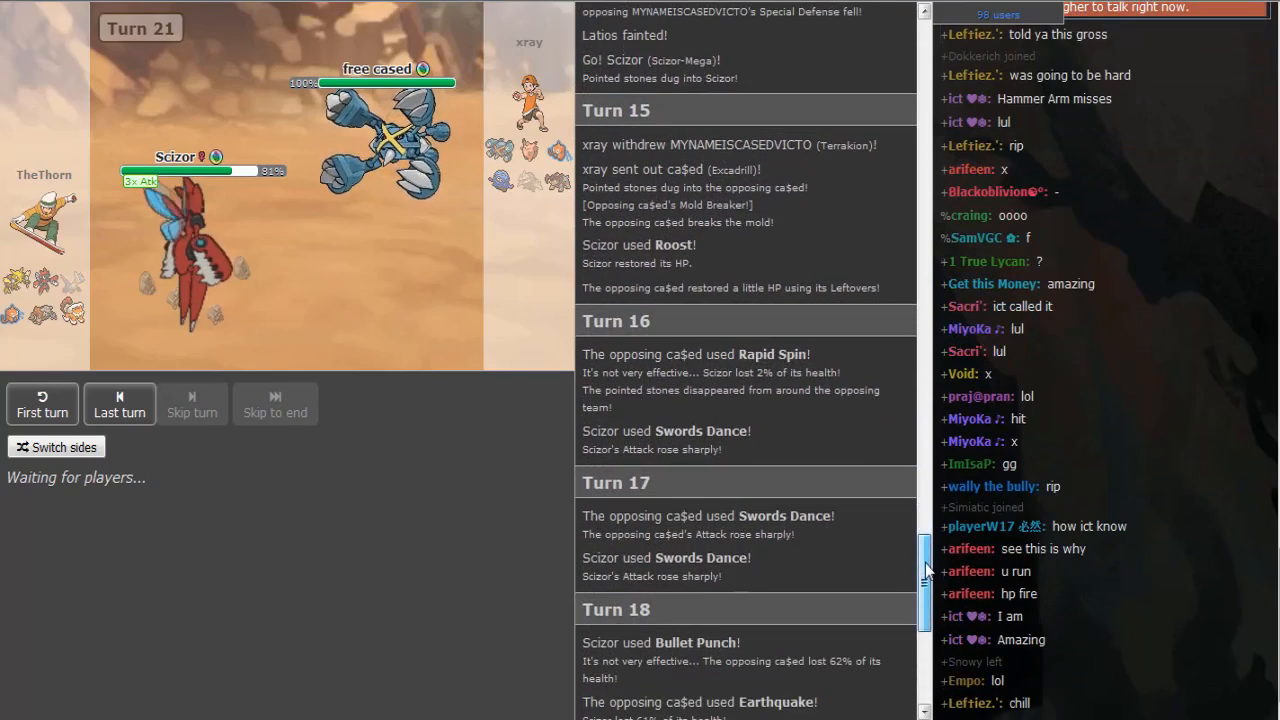
scroll(down, 3)
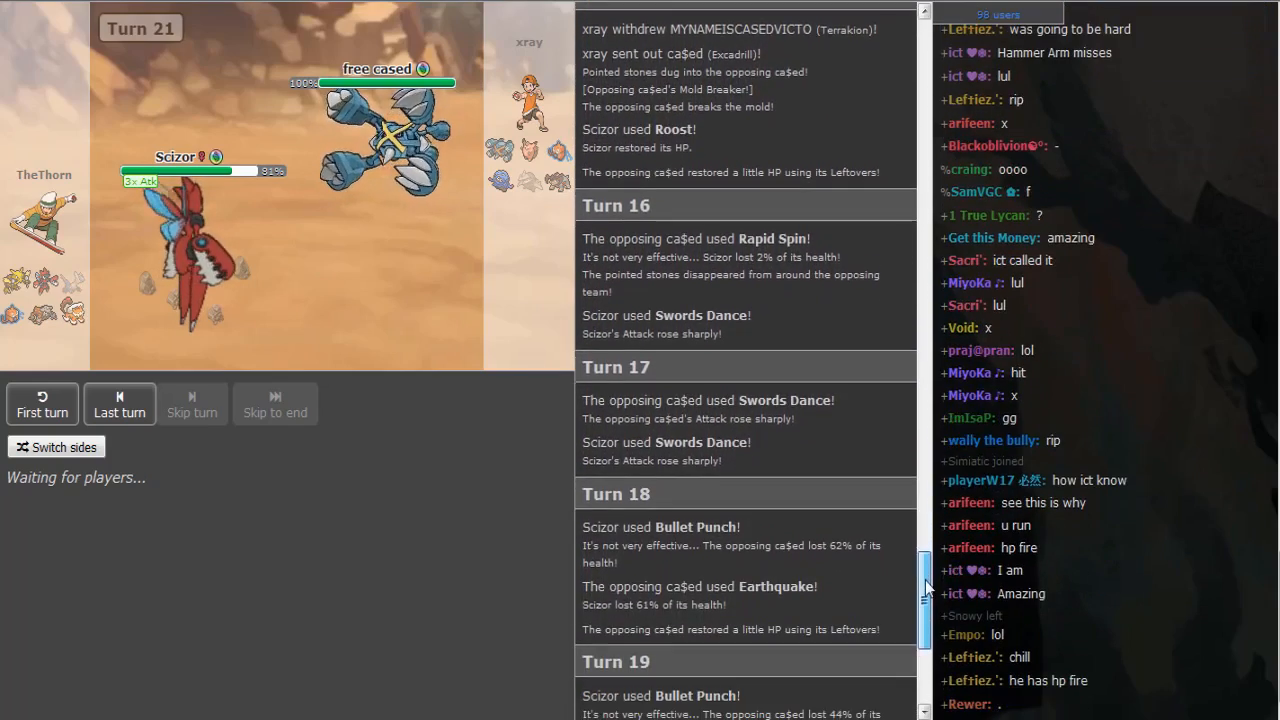
scroll(down, 3)
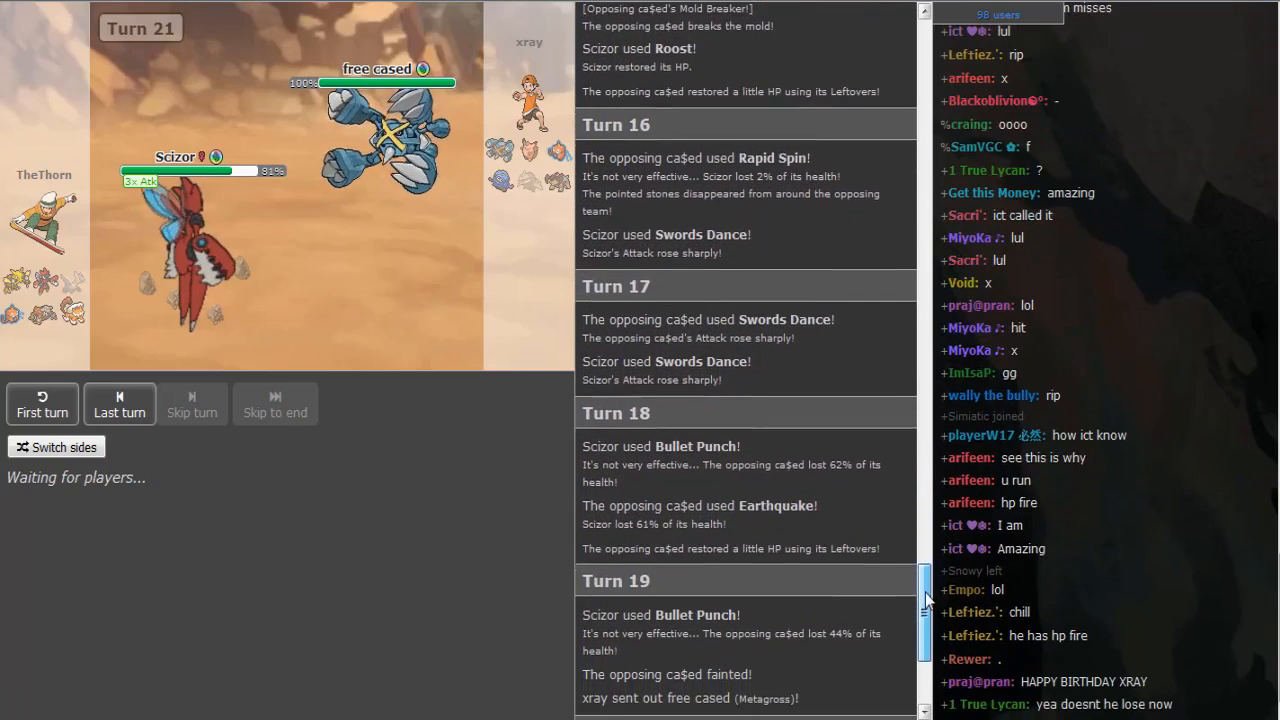
scroll(down, 3)
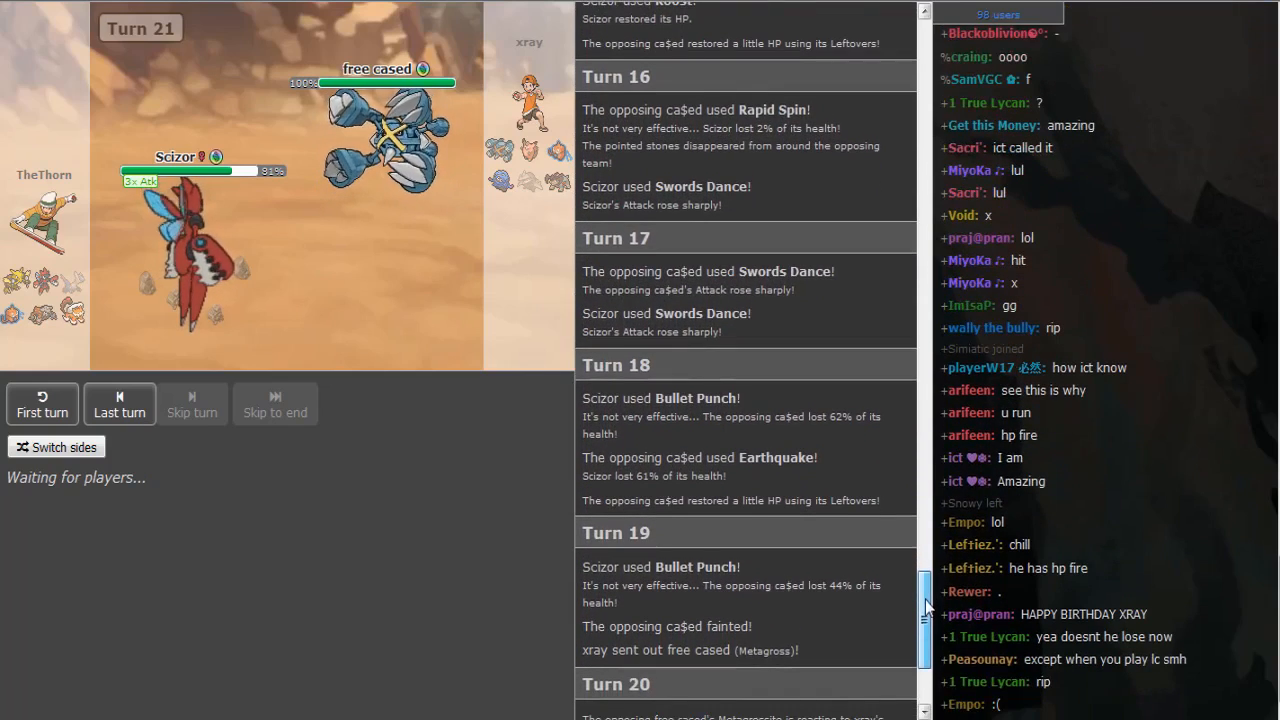
scroll(down, 3)
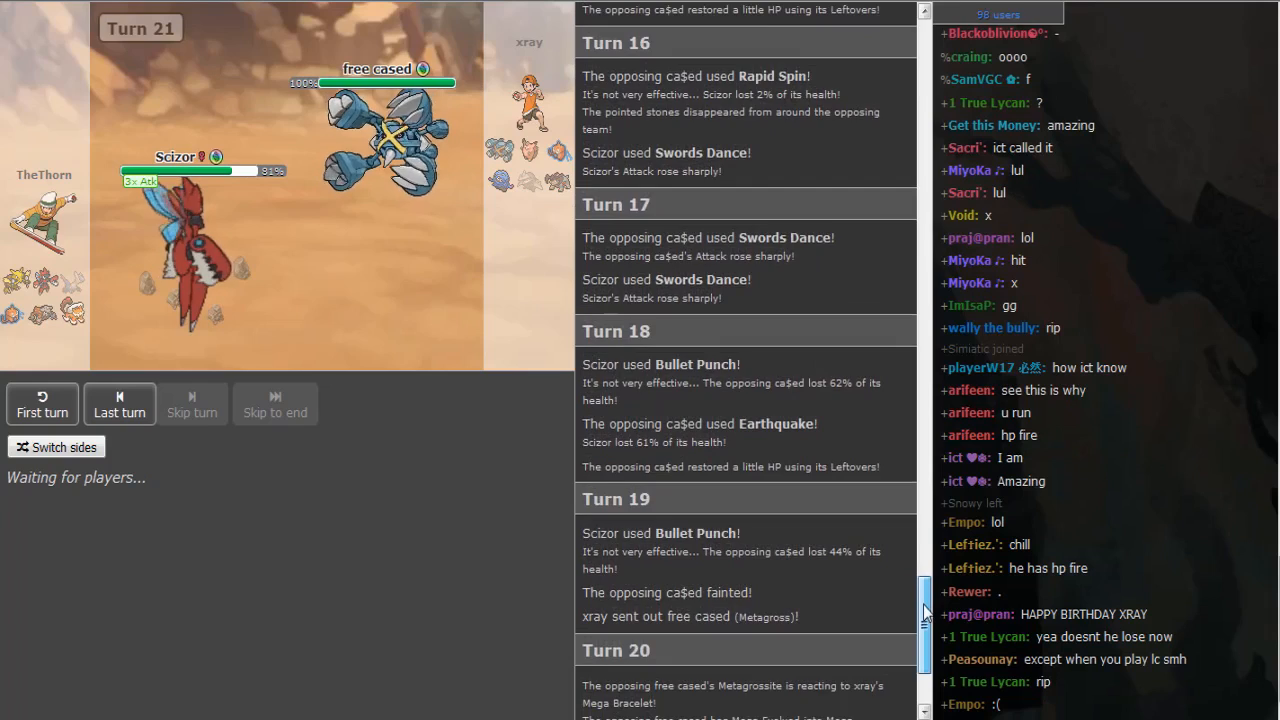
scroll(down, 3)
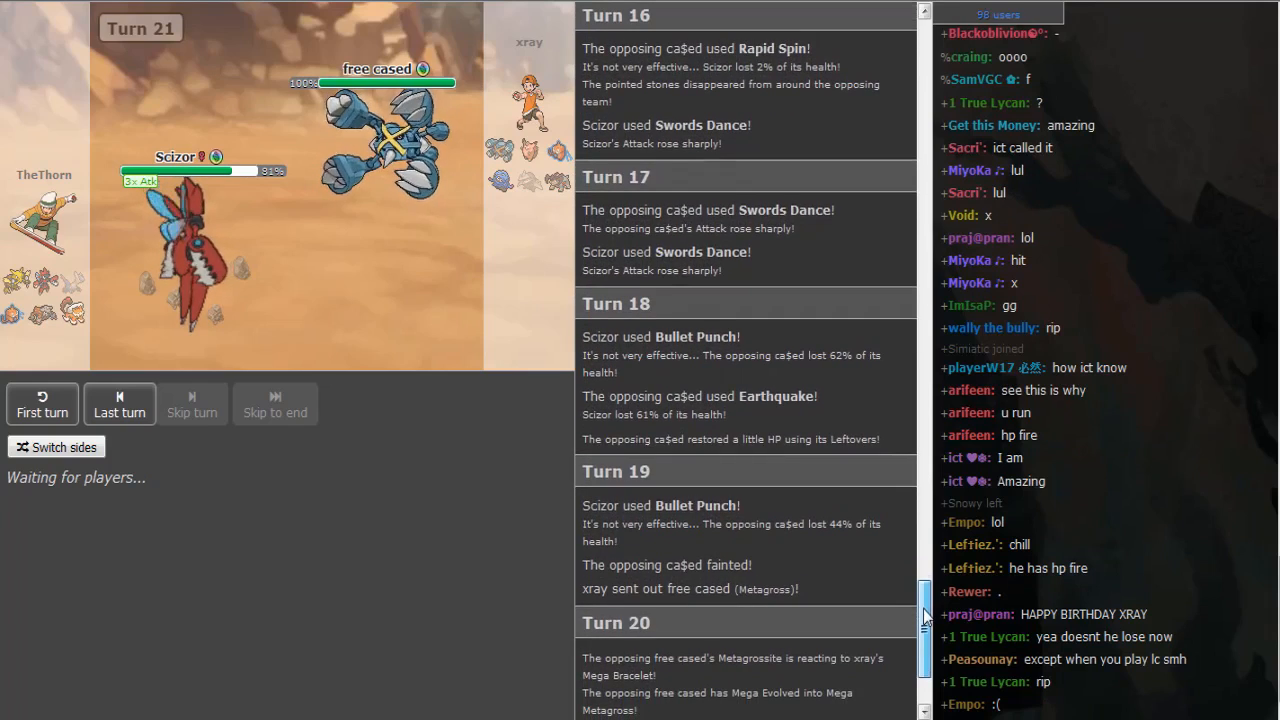
scroll(down, 3)
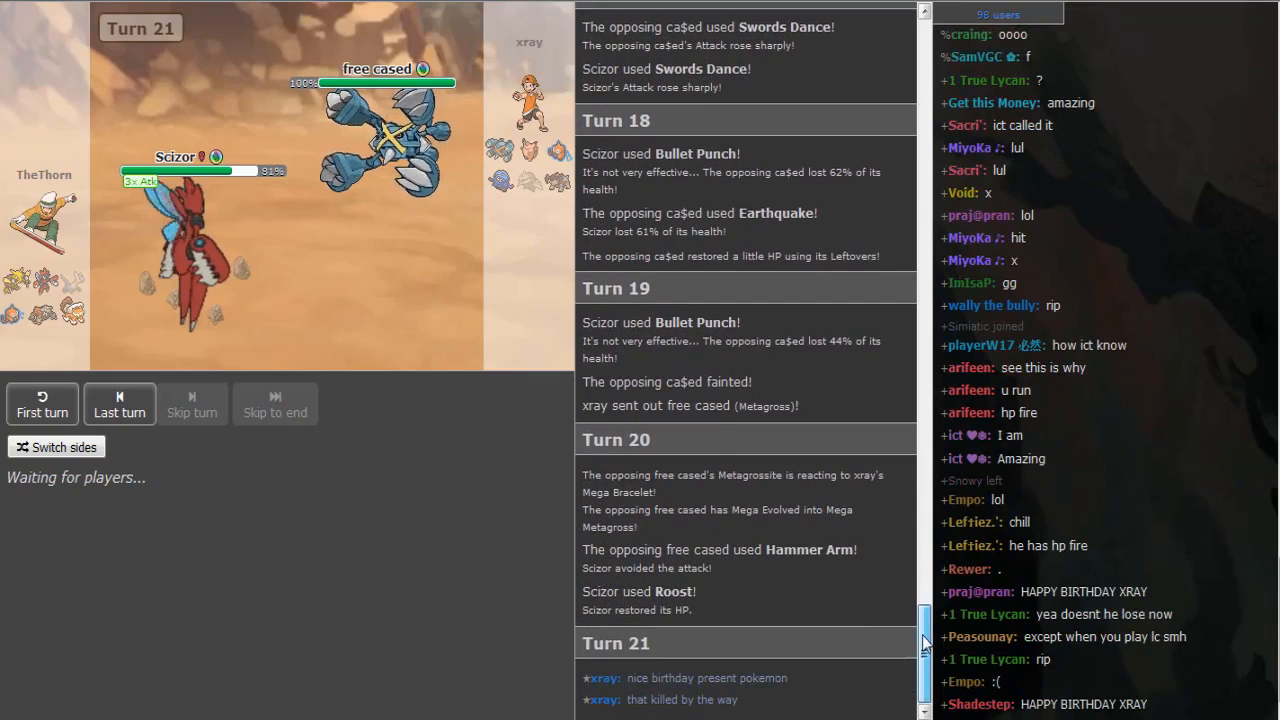
scroll(down, 3)
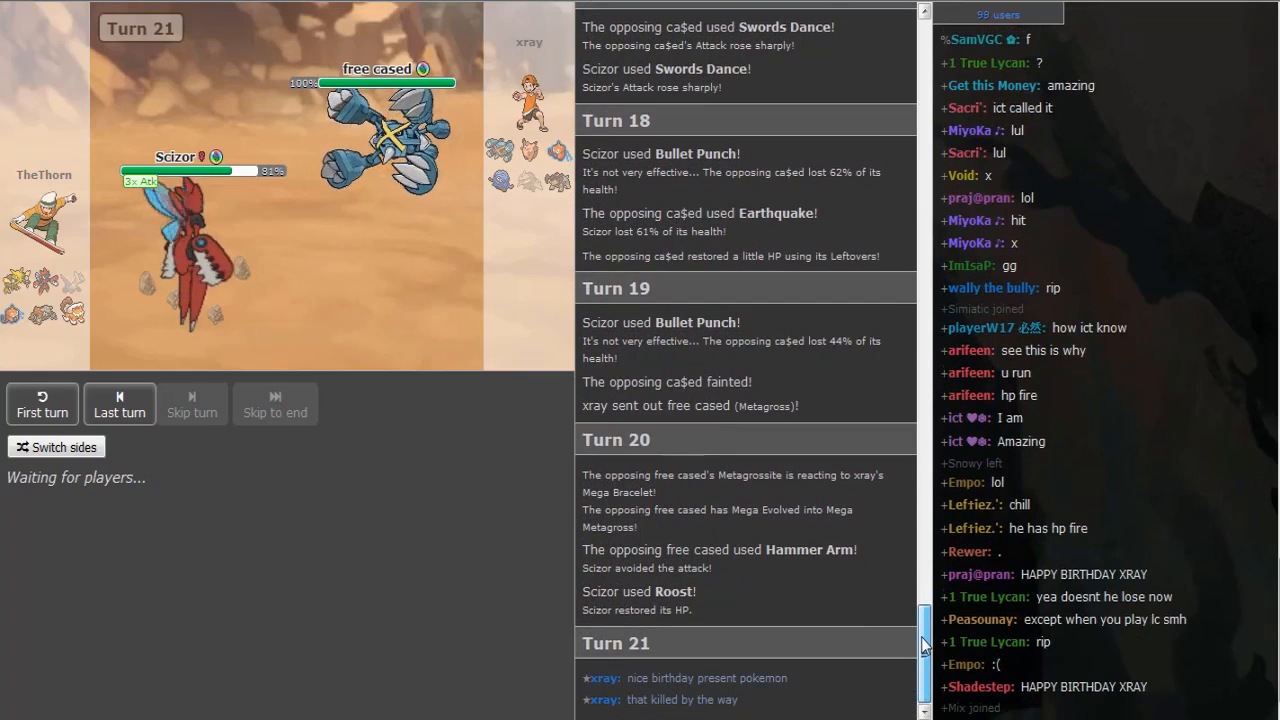
mouse_move(236, 370)
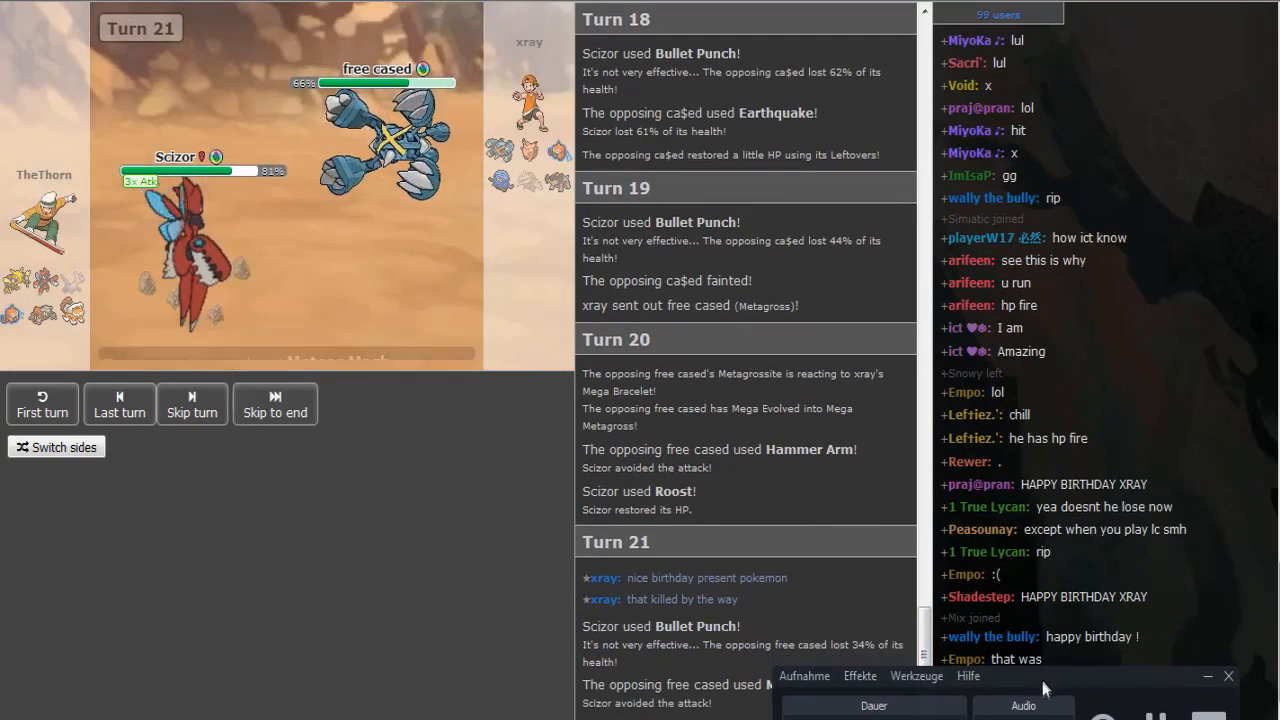
Step: Skip the battle playback to the end so it catches up to the live Turn 31
click(192, 404)
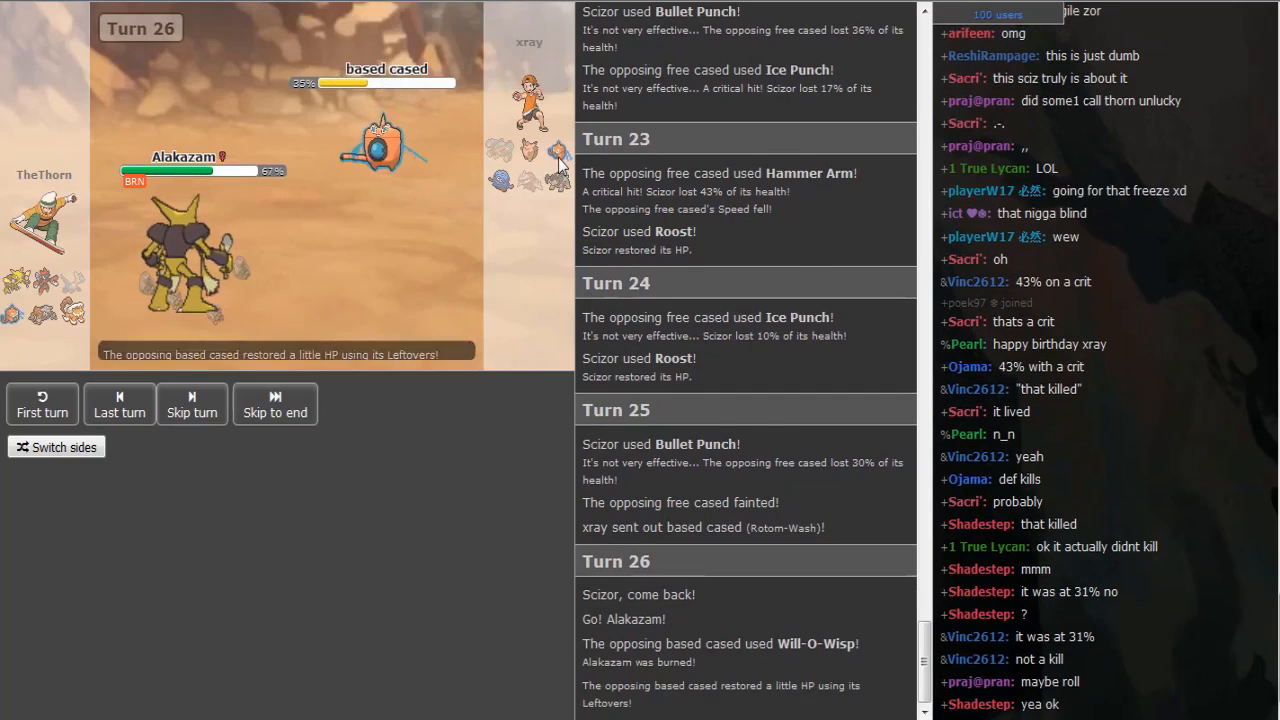
click(276, 404)
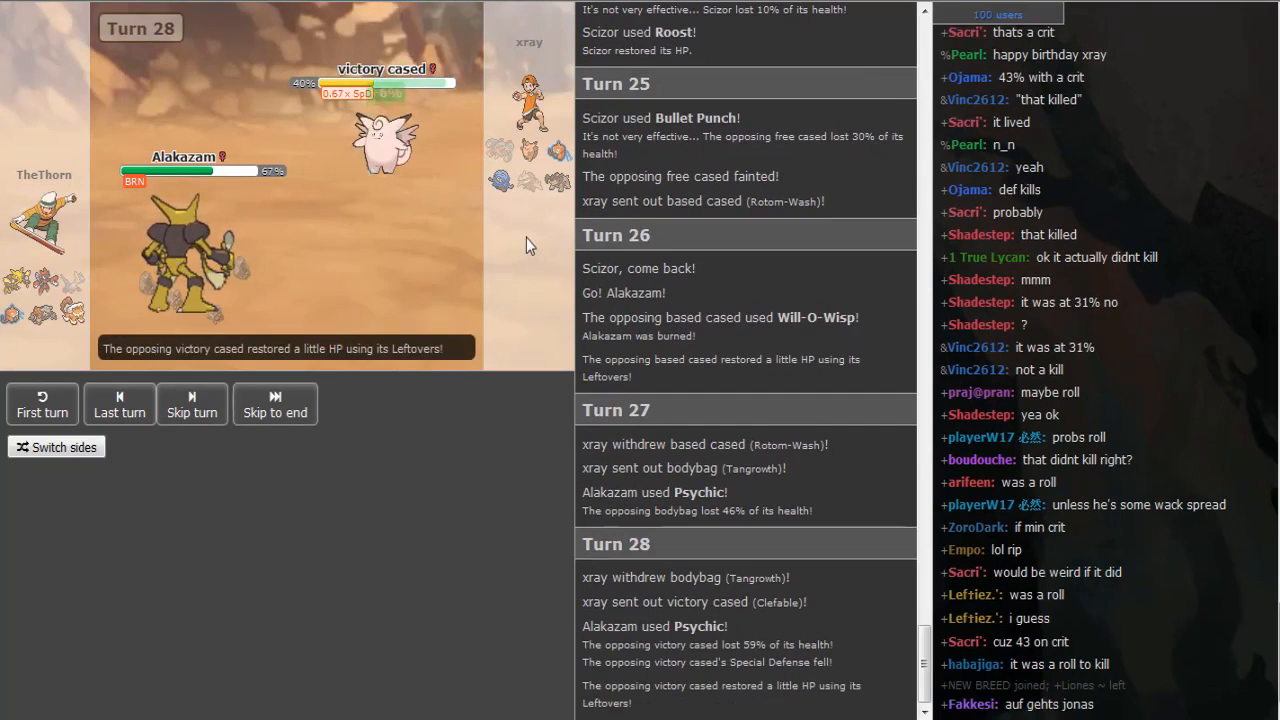
click(192, 404)
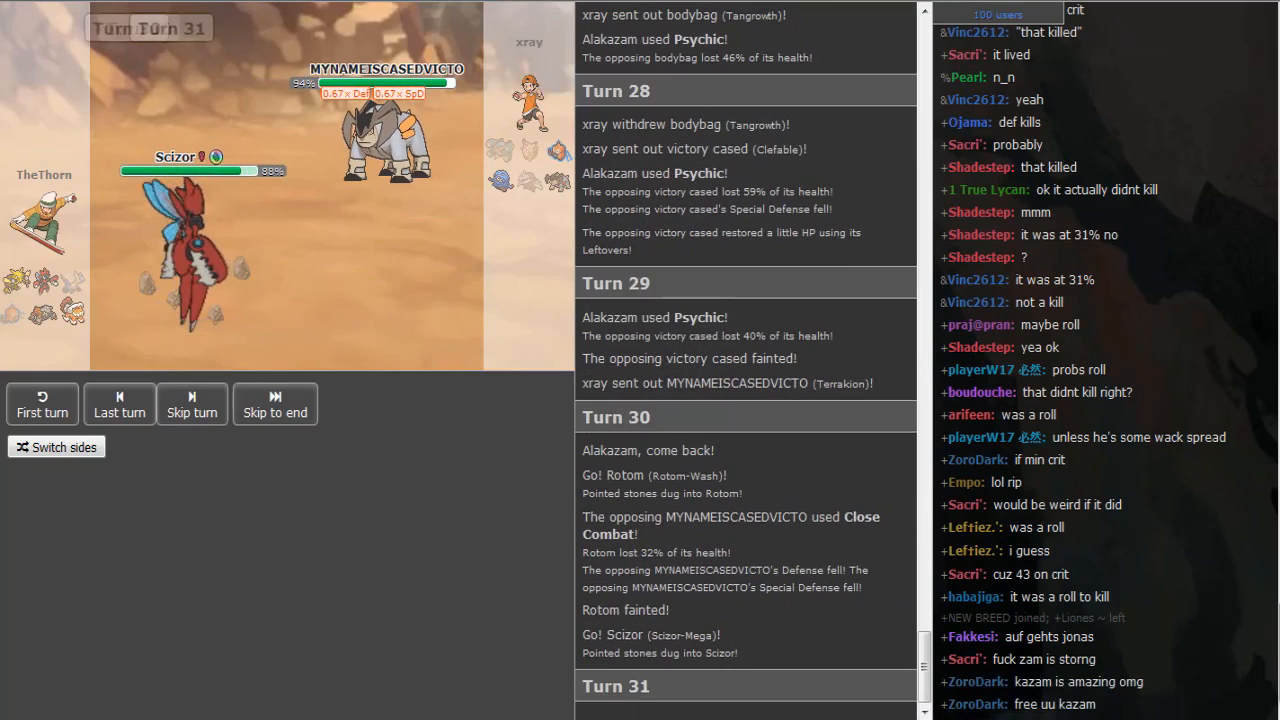
click(276, 404)
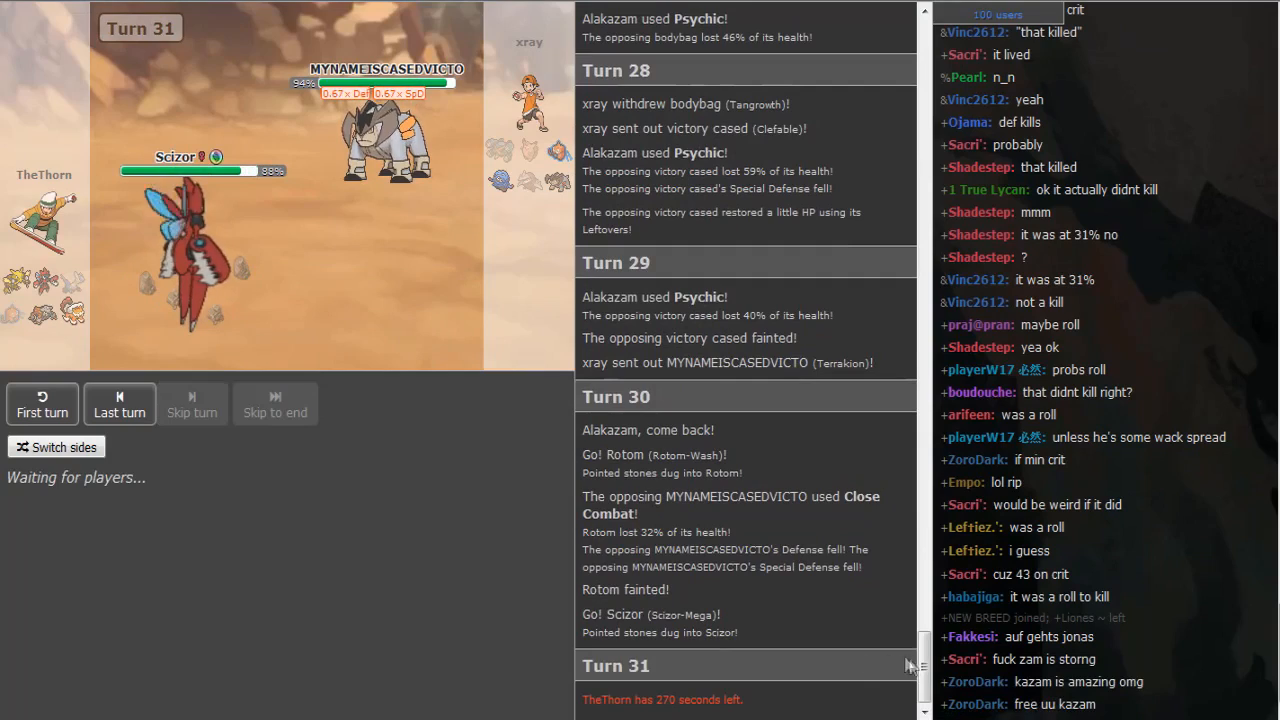
Step: Scroll the log through Turn 33 to the result: xray forfeits and TheThorn wins
scroll(down, 3)
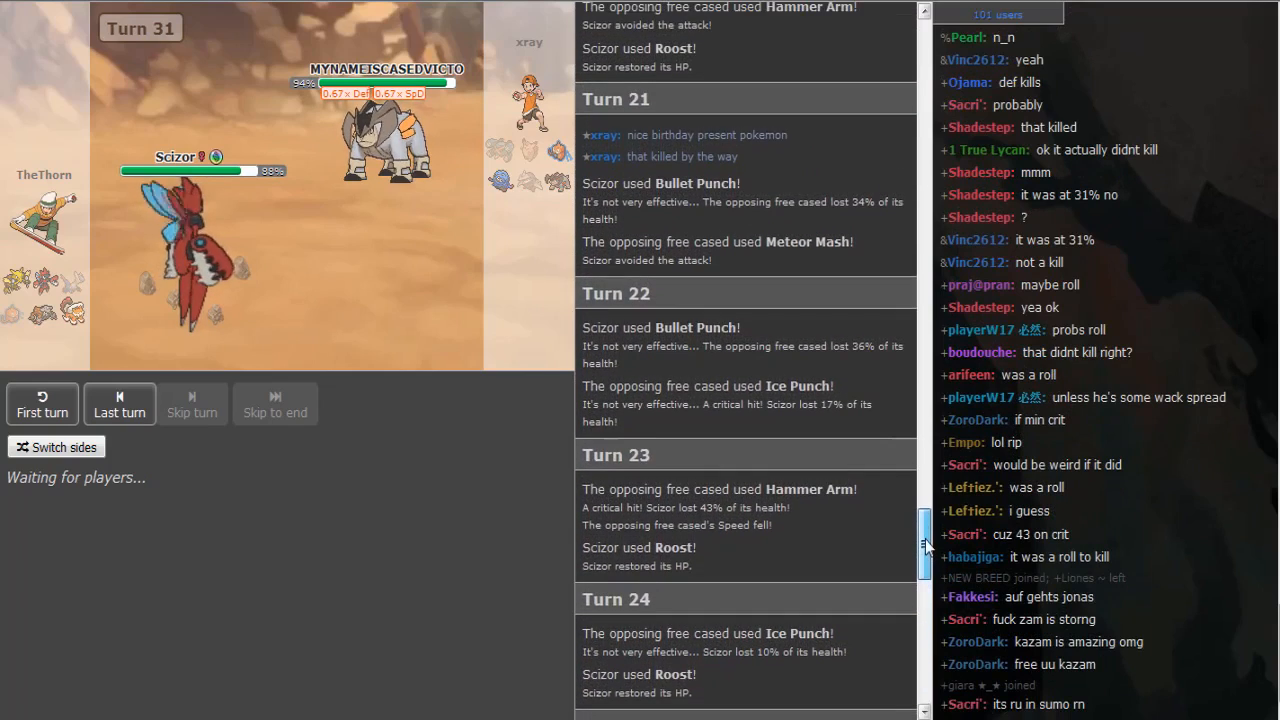
scroll(down, 3)
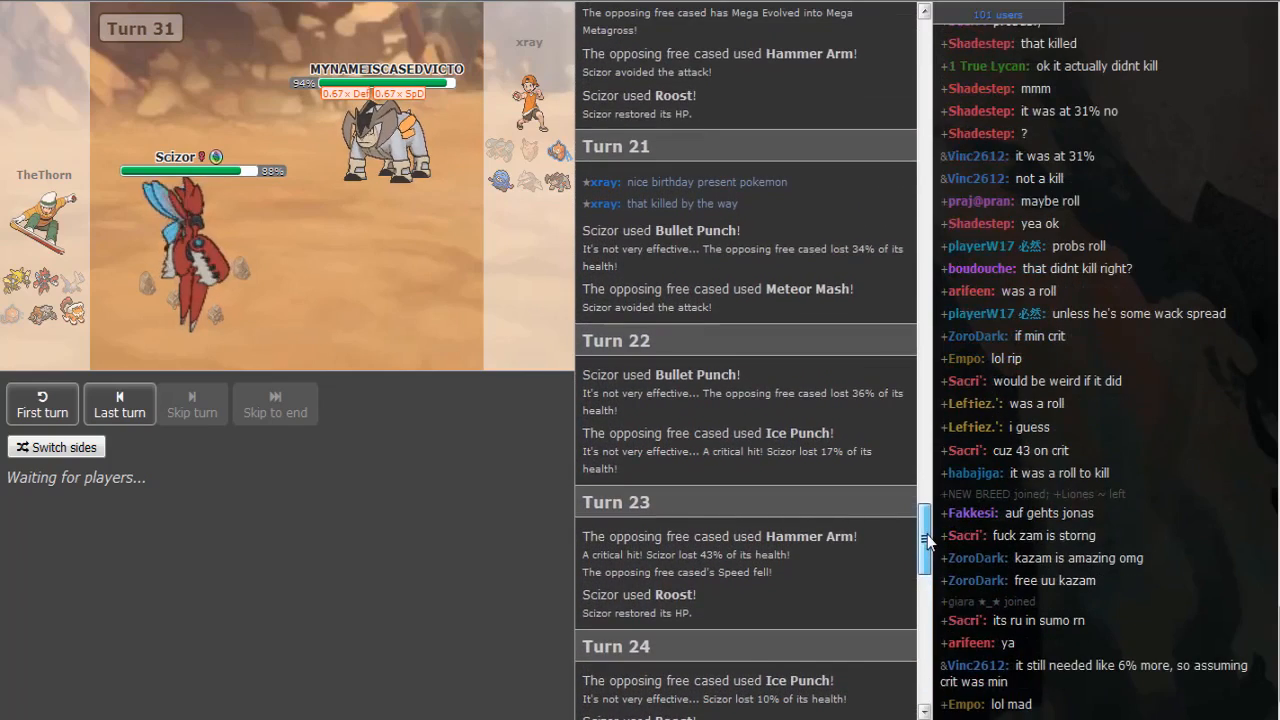
scroll(down, 3)
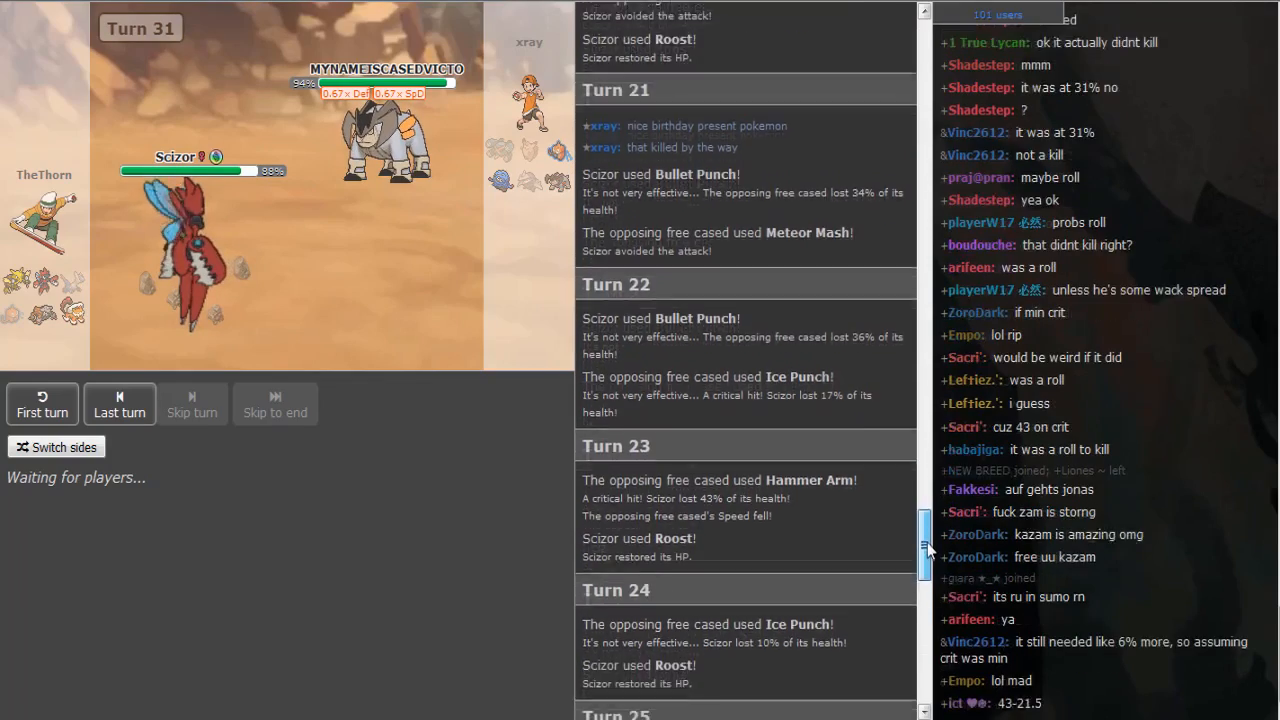
scroll(down, 3)
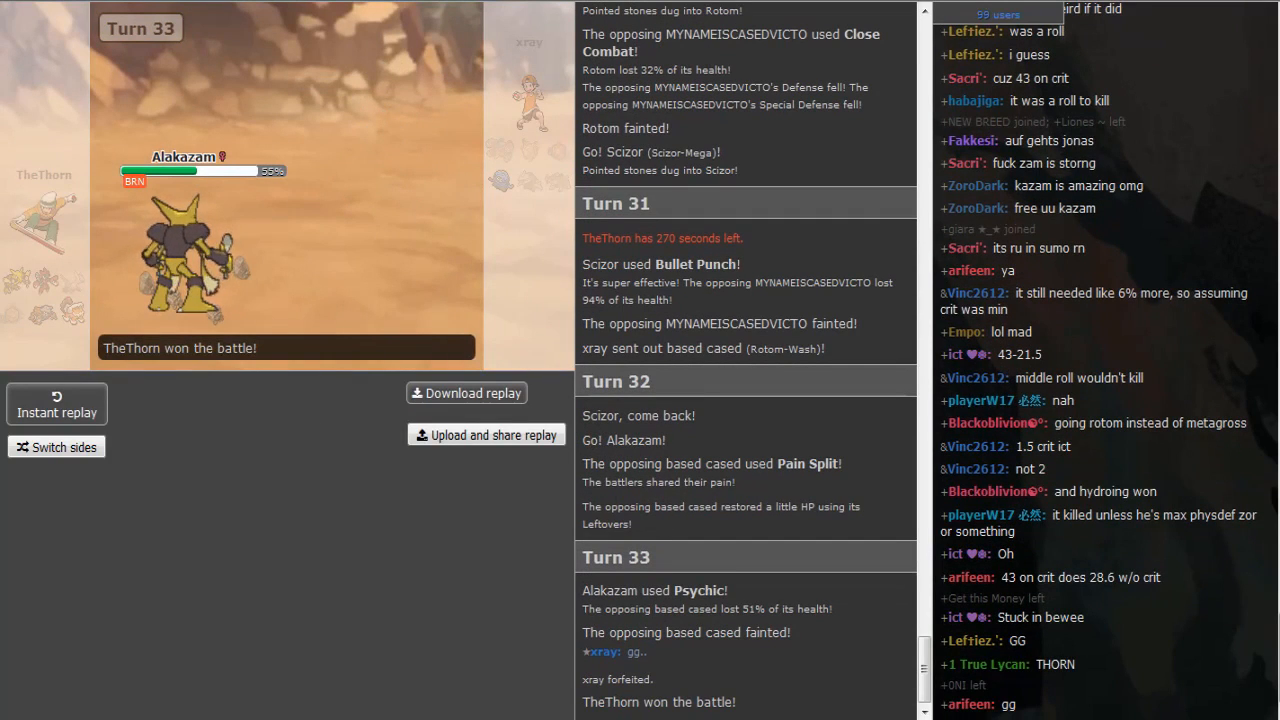
scroll(down, 3)
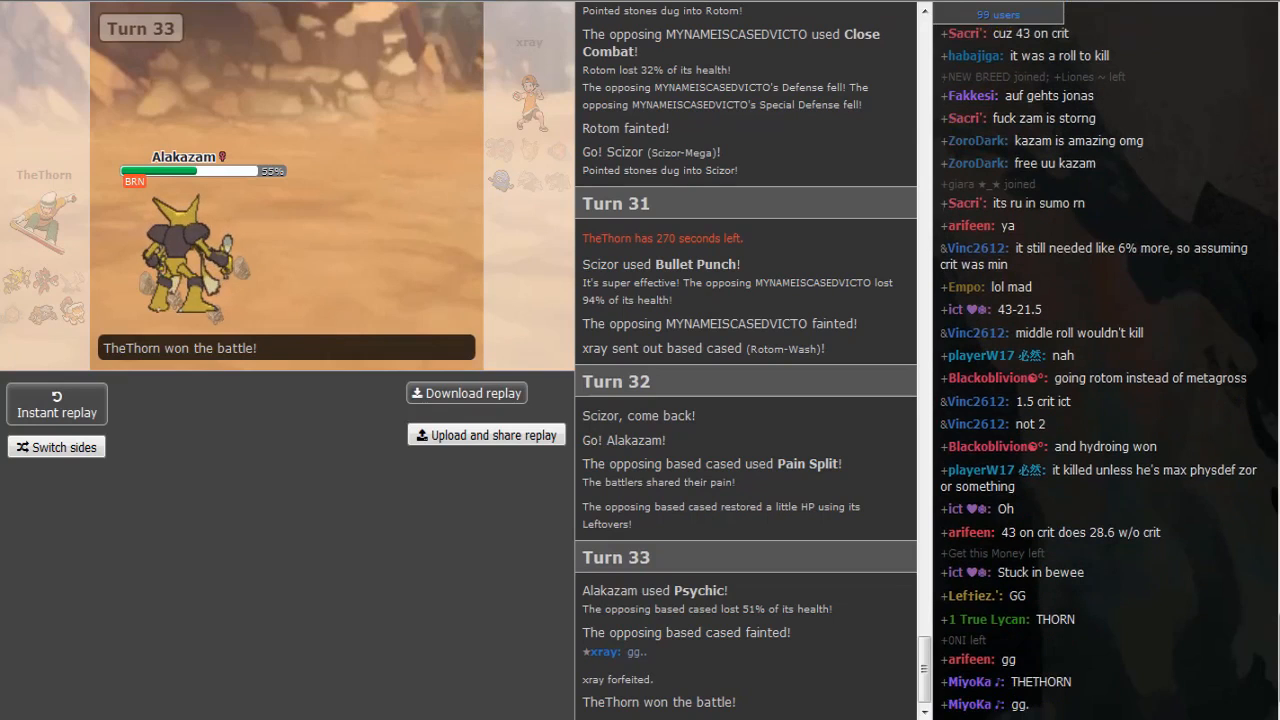
scroll(down, 3)
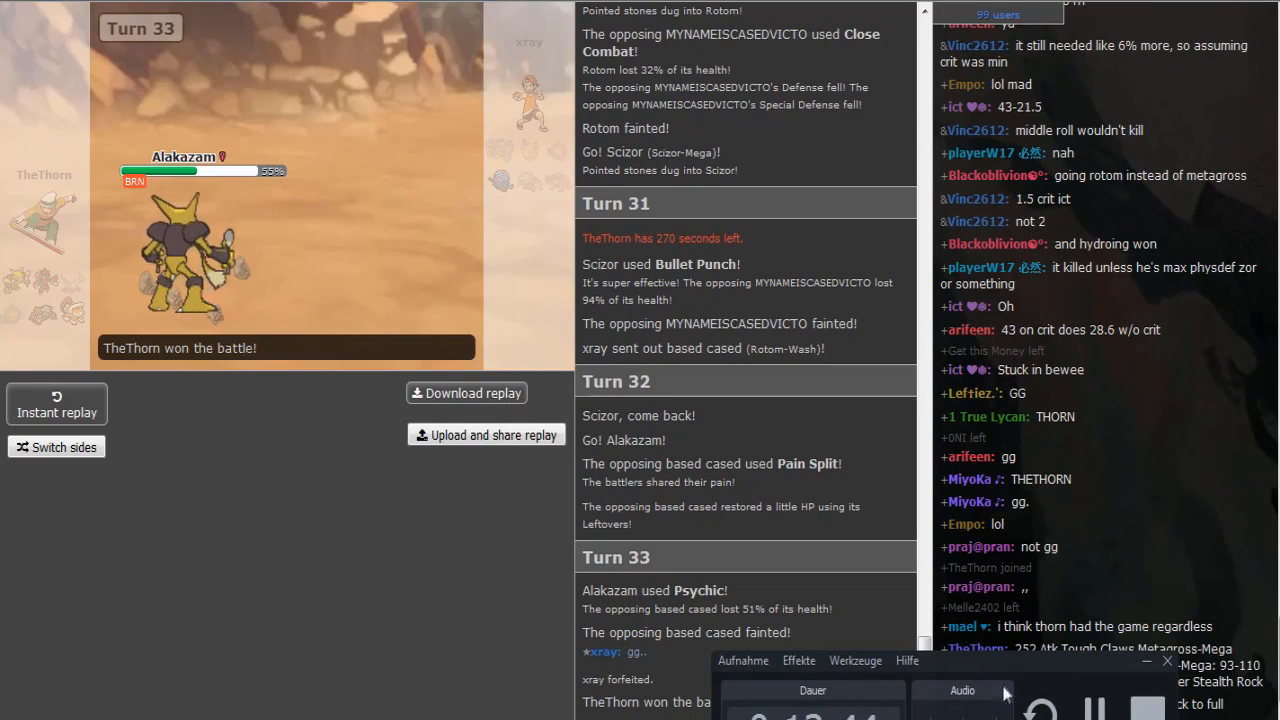
scroll(down, 3)
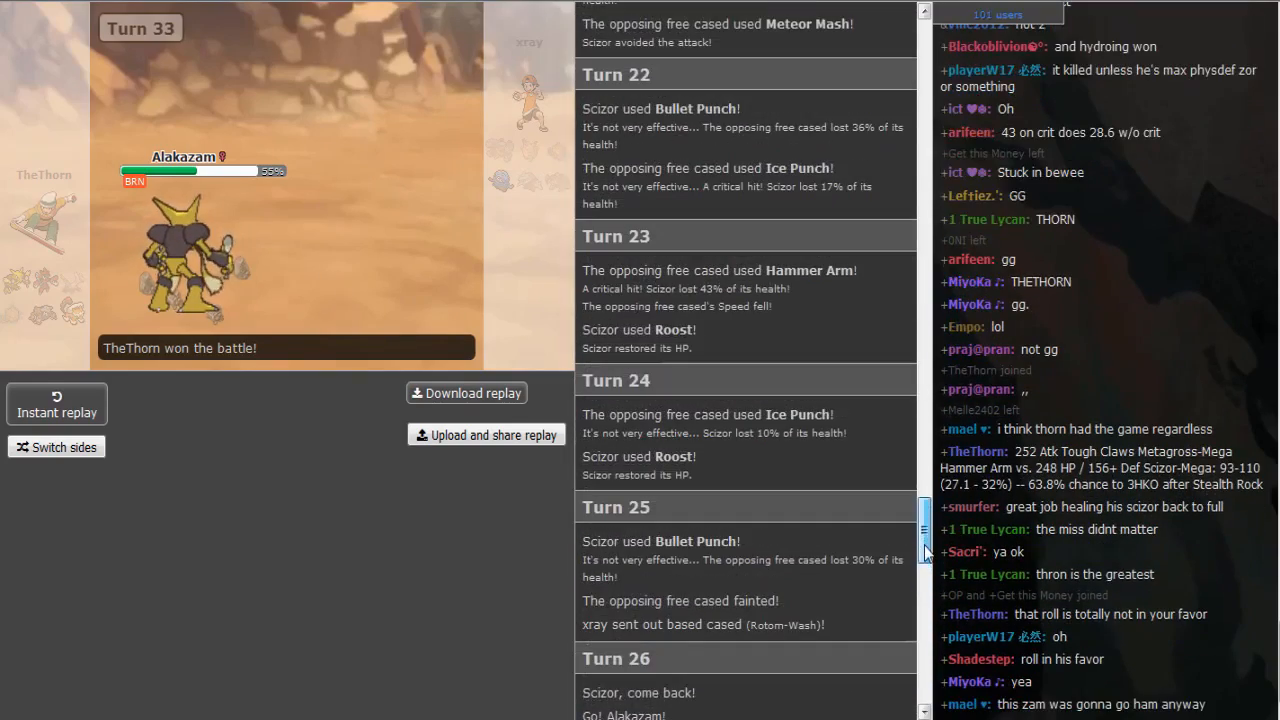
scroll(down, 3)
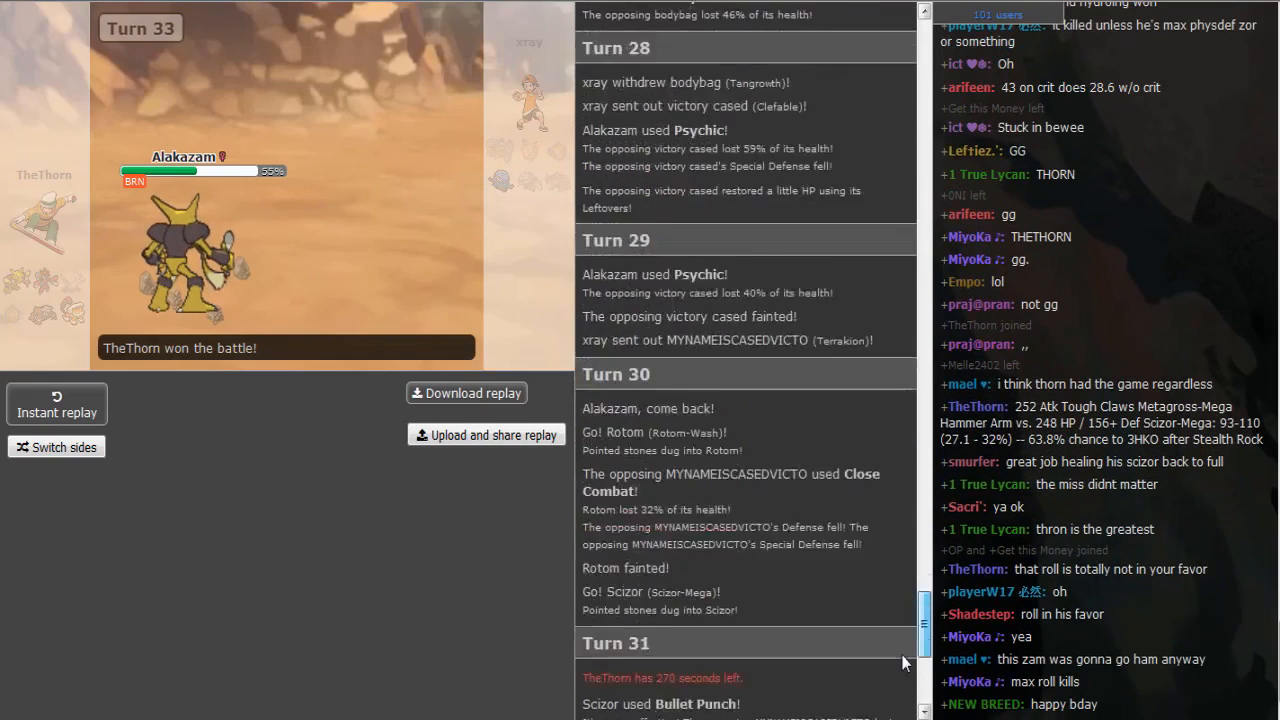
scroll(down, 3)
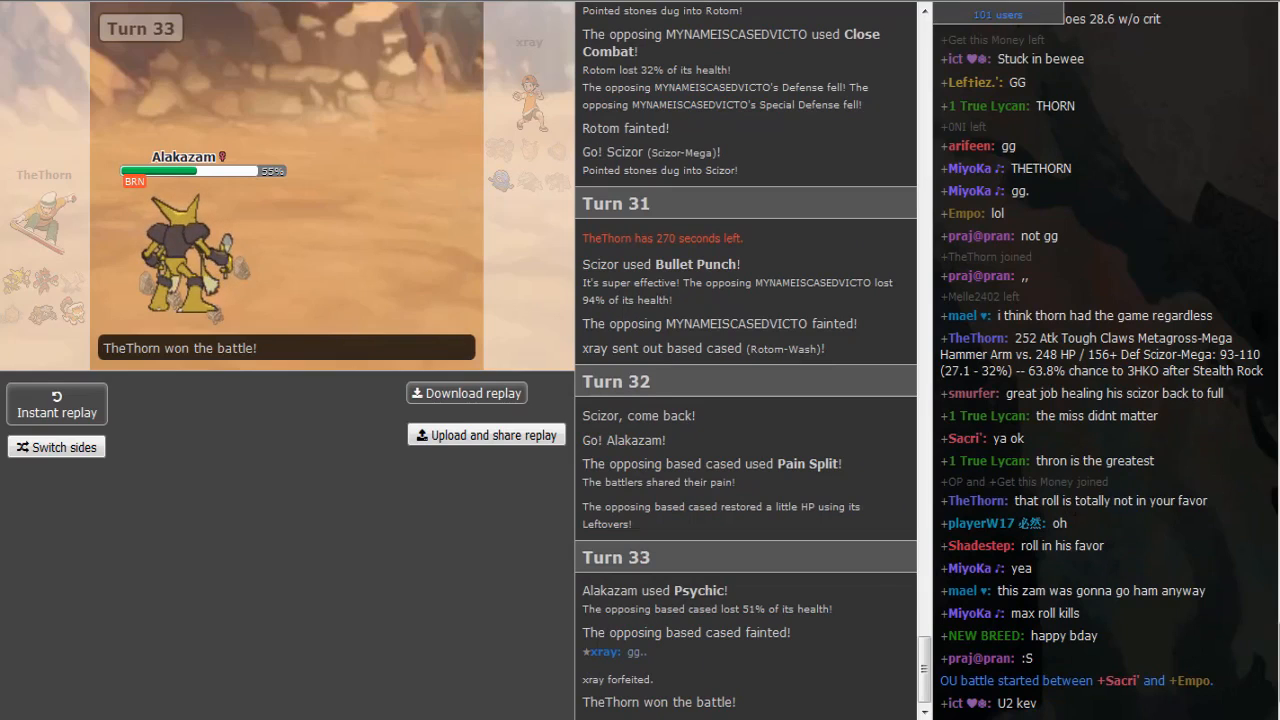
mouse_move(1080, 516)
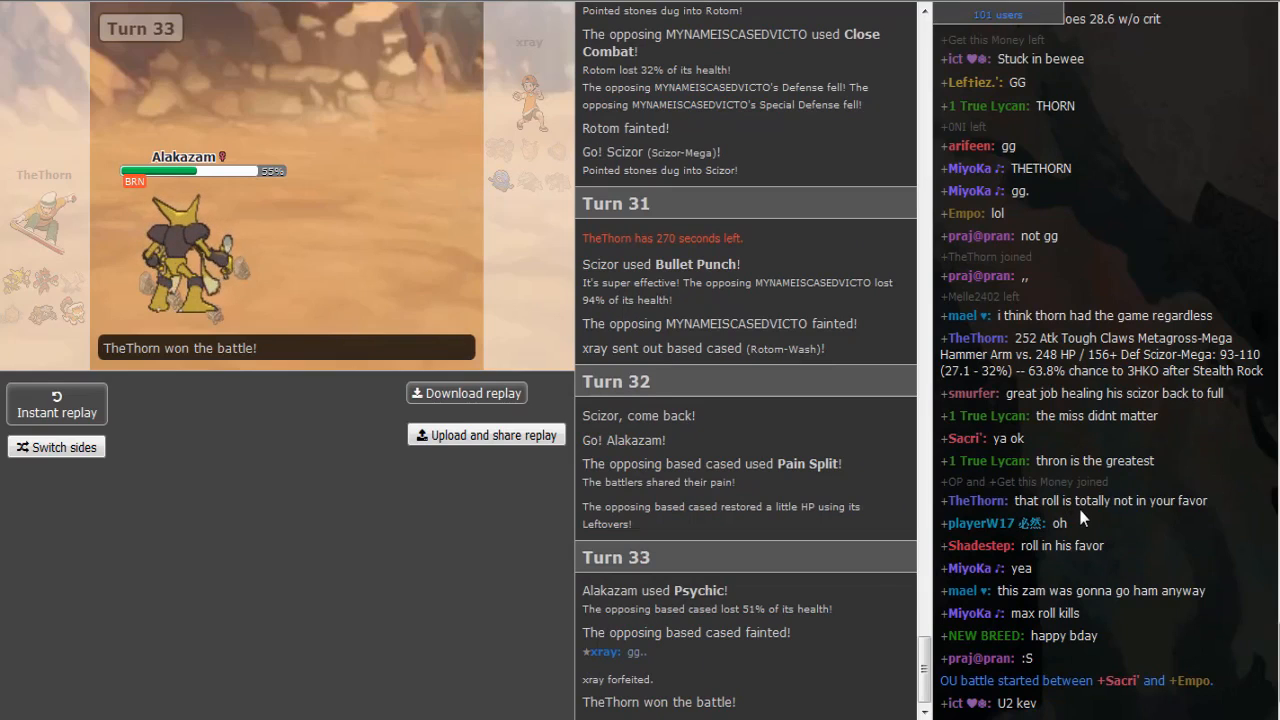
mouse_move(976, 388)
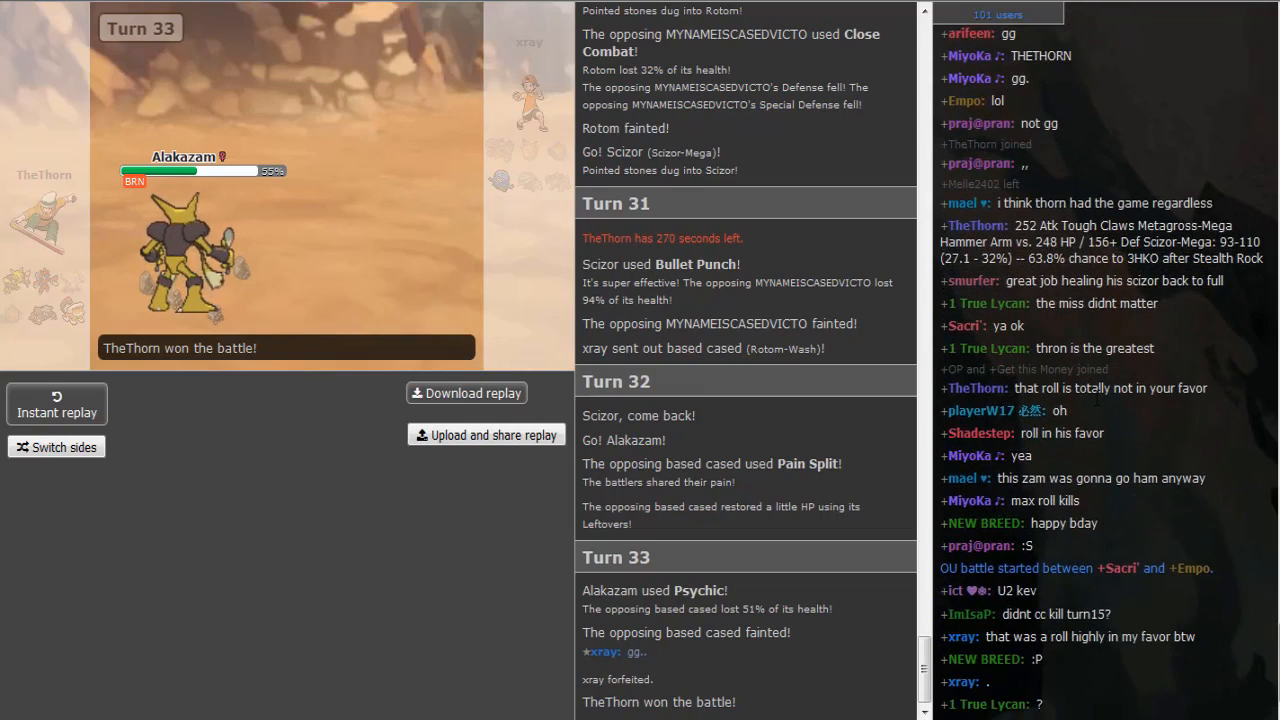
scroll(down, 3)
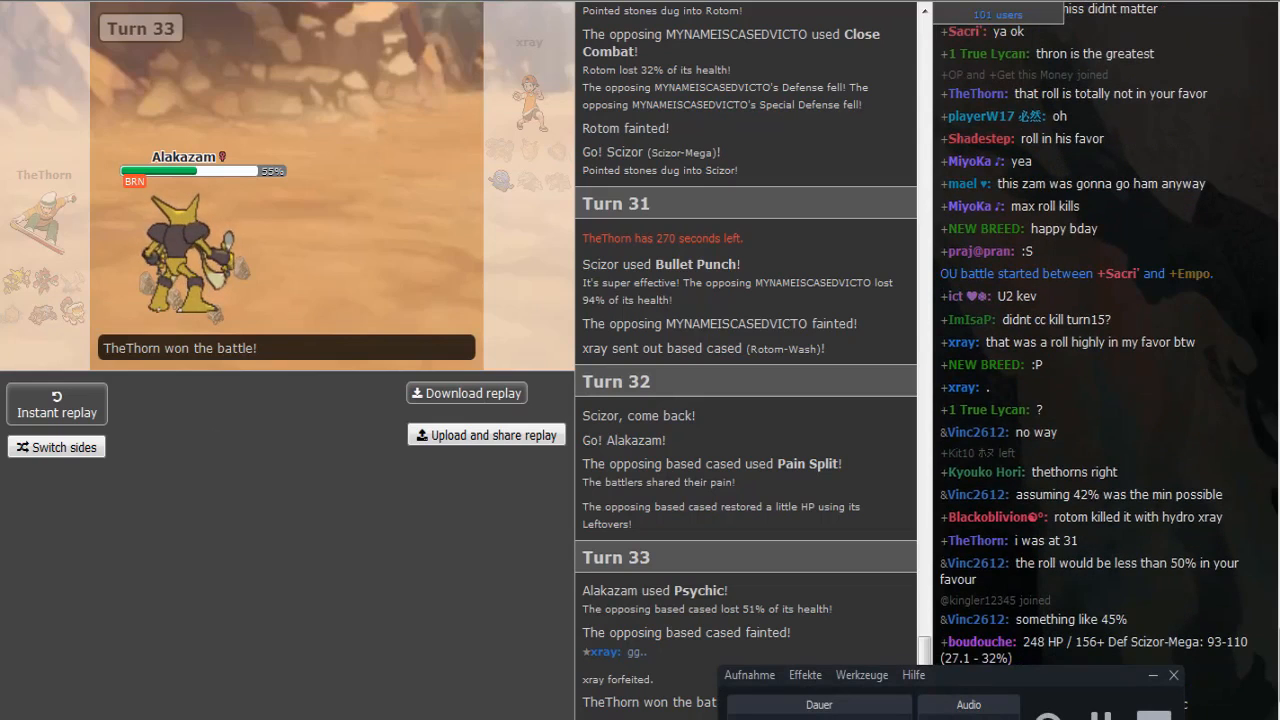
scroll(down, 3)
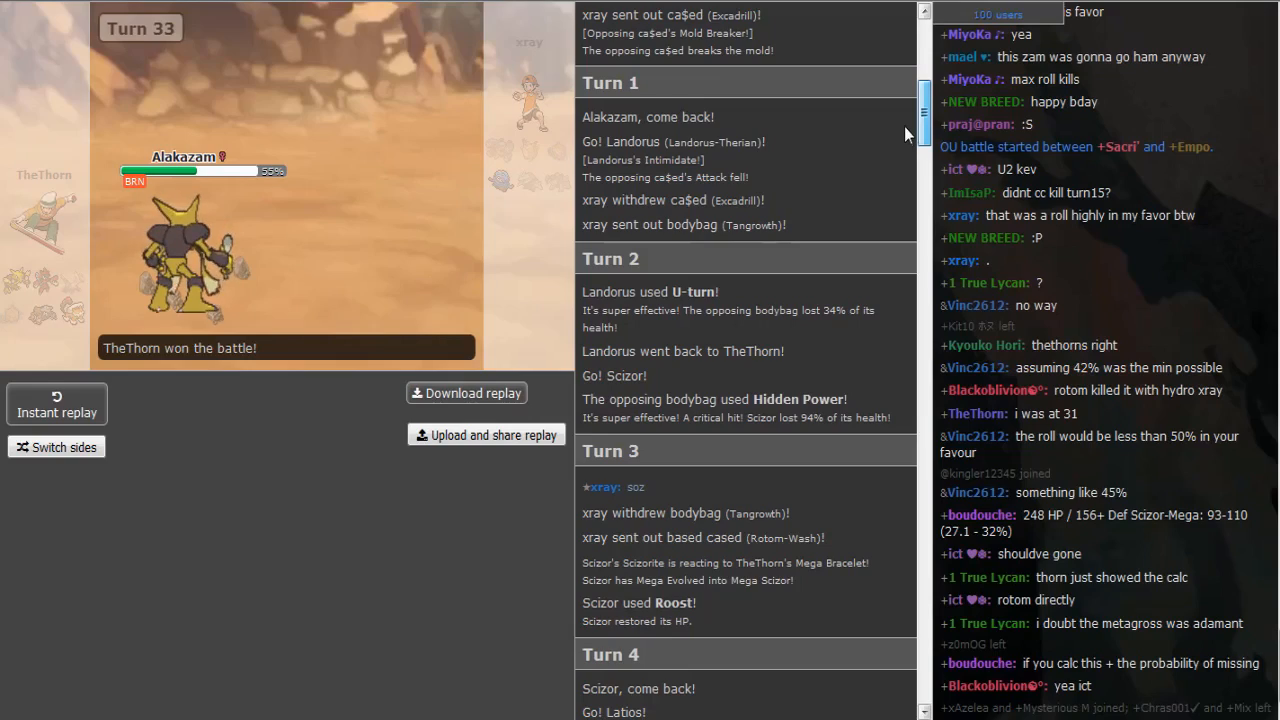
Step: Scroll the SPL Schedule sheet to the TheThorn versus xray ORAS OU pairing on Sunday 7:00 AM
scroll(down, 3)
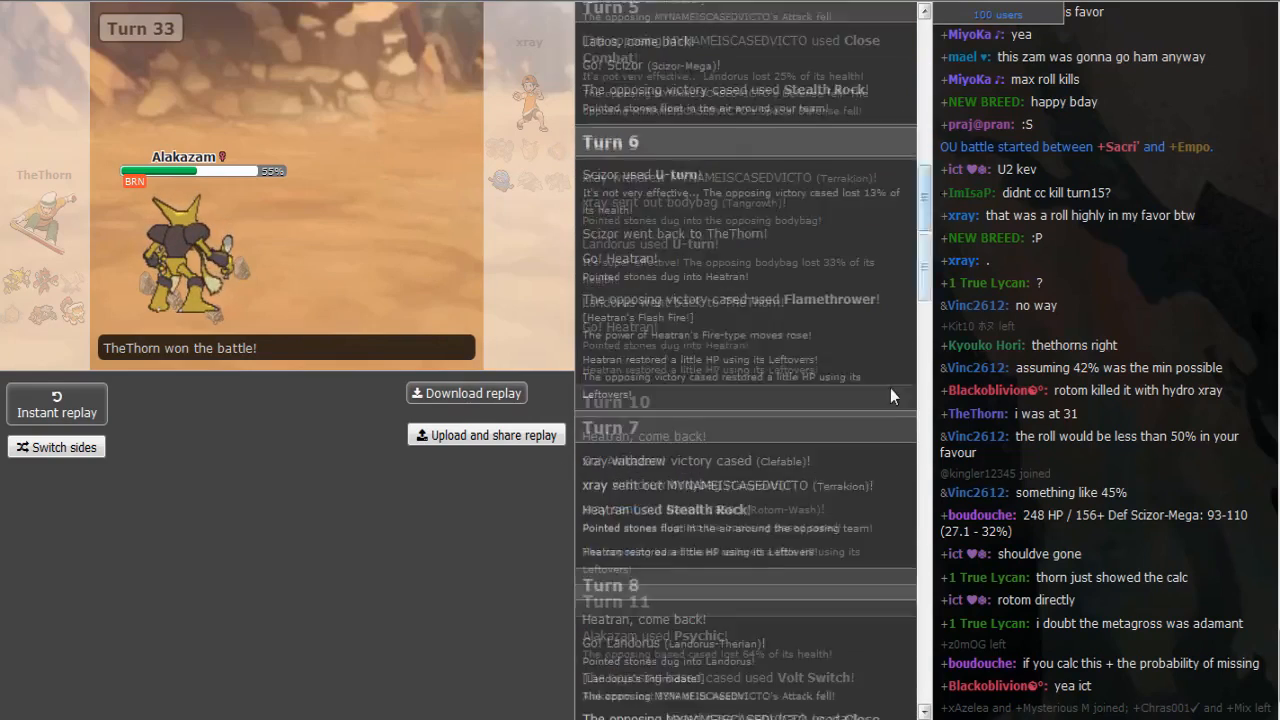
scroll(down, 3)
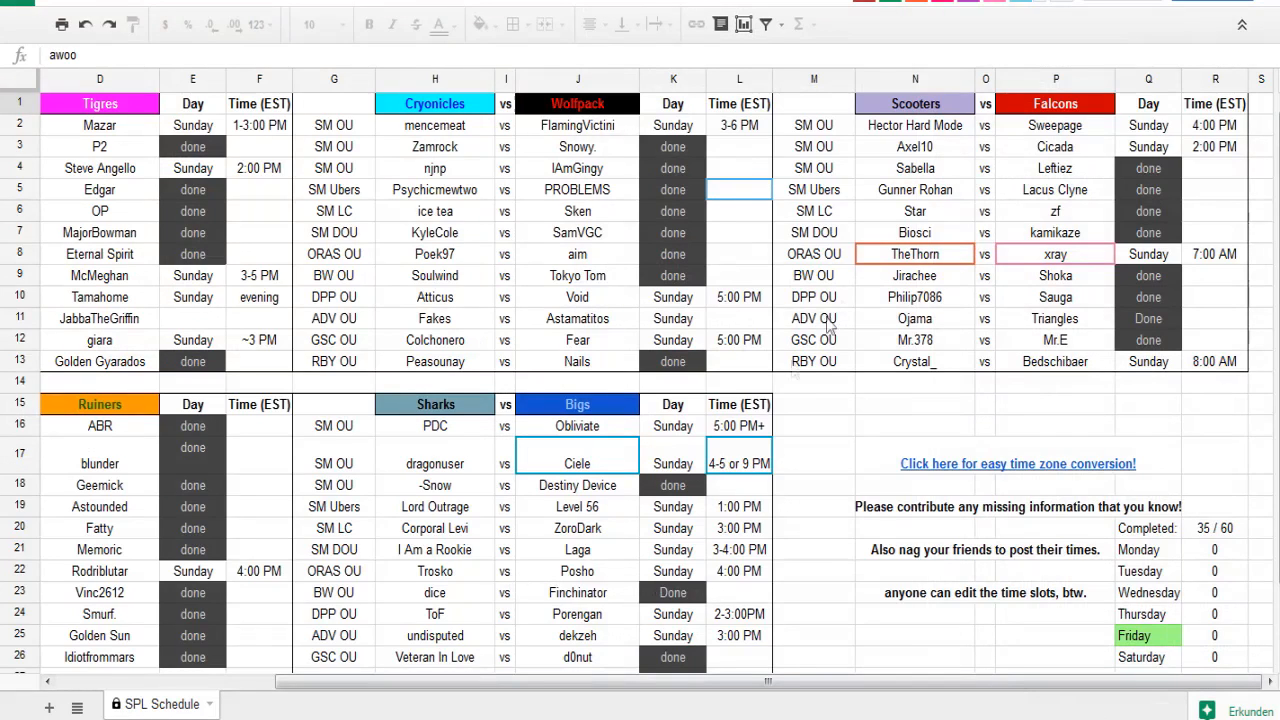
mouse_move(1030, 256)
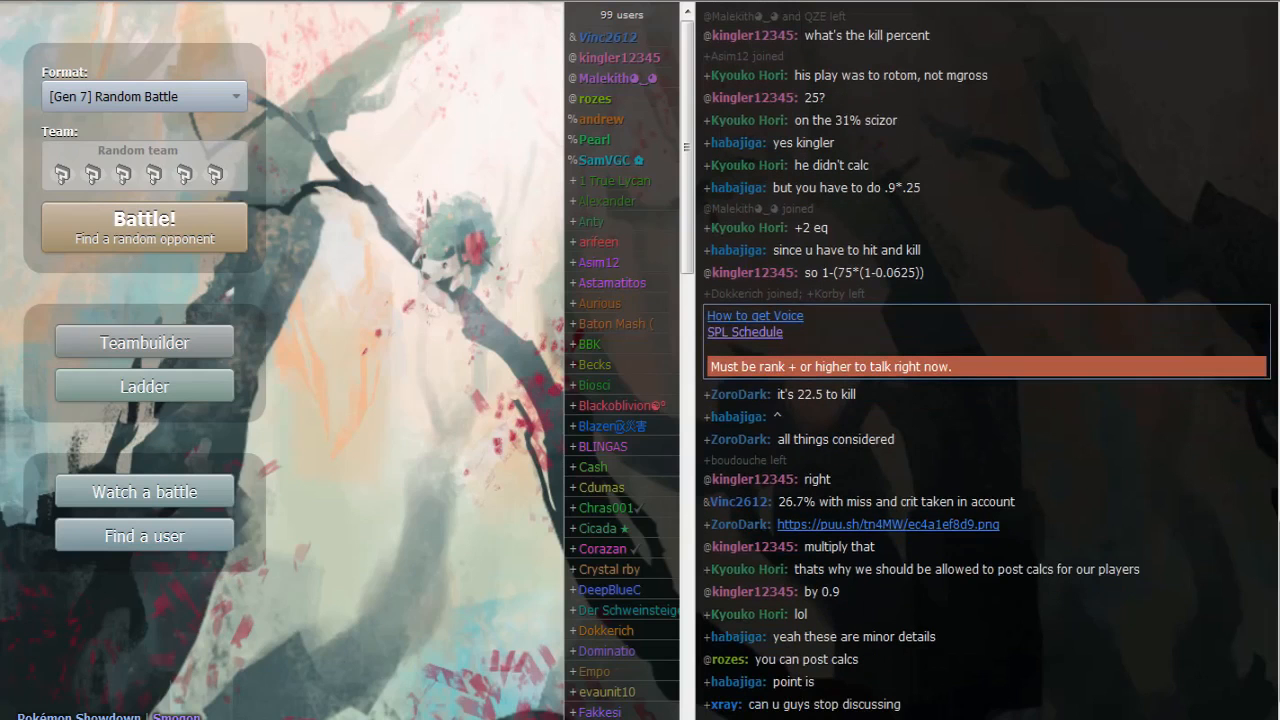
Step: Scroll the Pokémon Showdown lobby chat below the random-battle finder
scroll(down, 3)
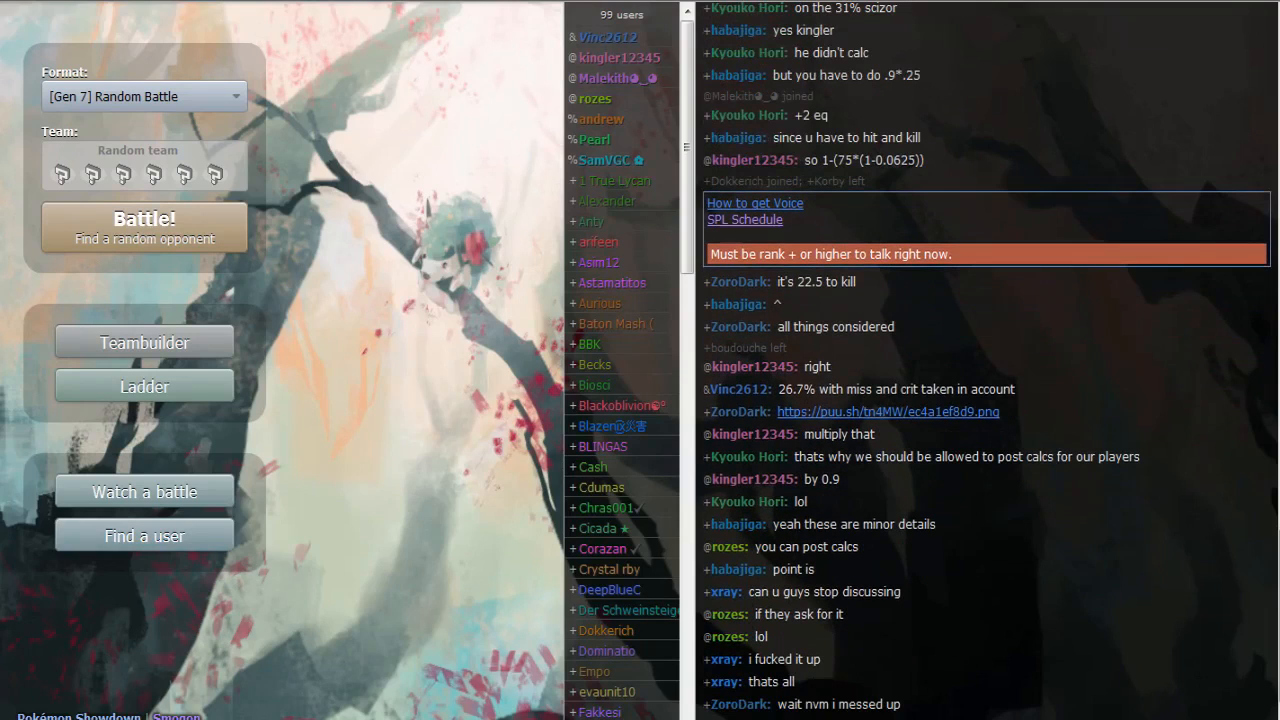
mouse_move(322, 616)
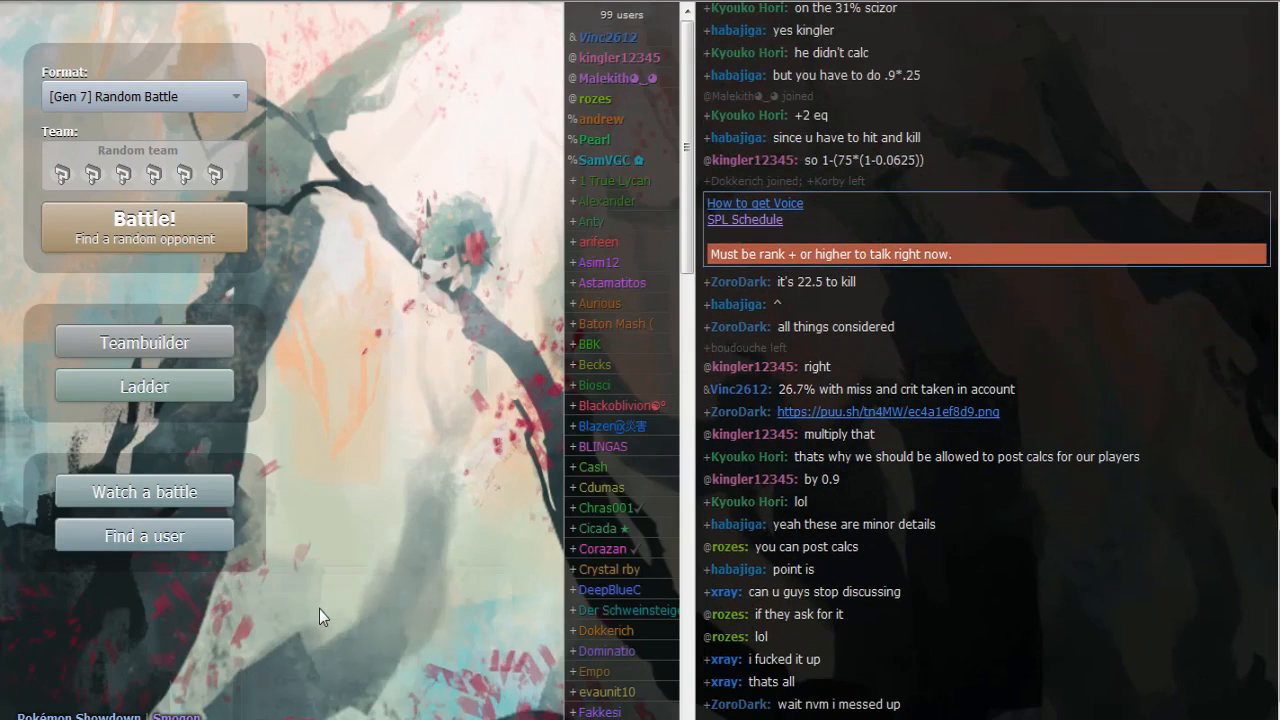